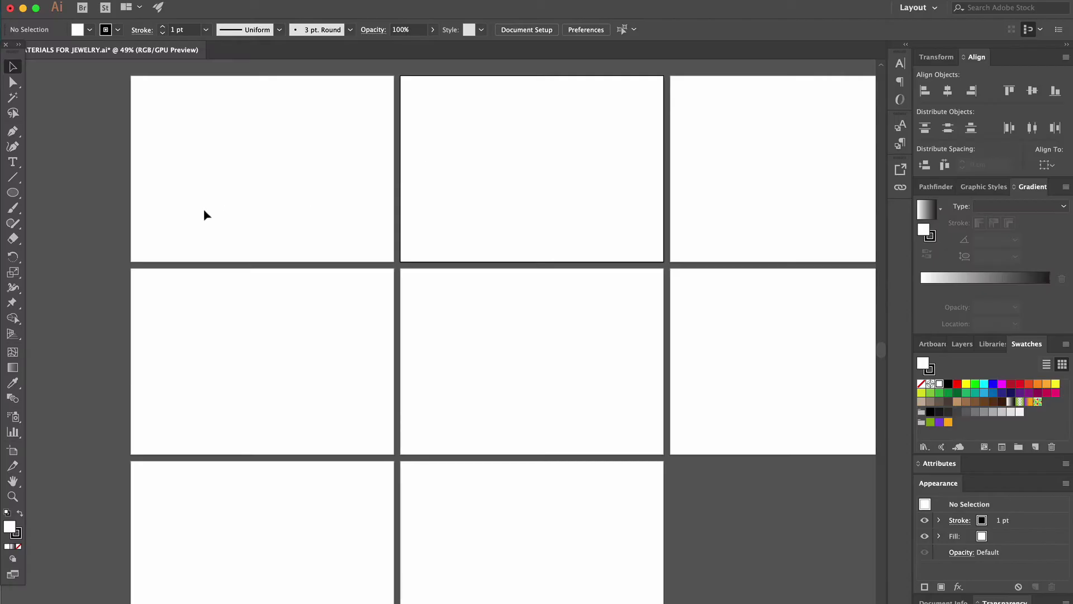
{"action": "mouse_move", "coordinate": [13, 193]}
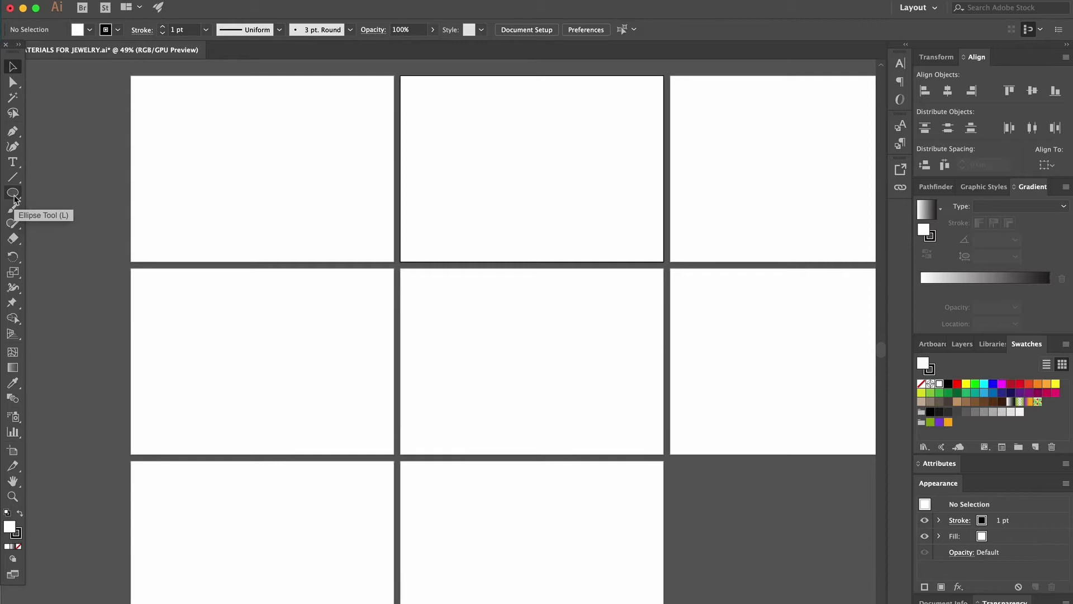
Activate the Ellipse Tool from the shape-tool flyout, ready to draw circles
{"action": "left_click", "coordinate": [12, 192]}
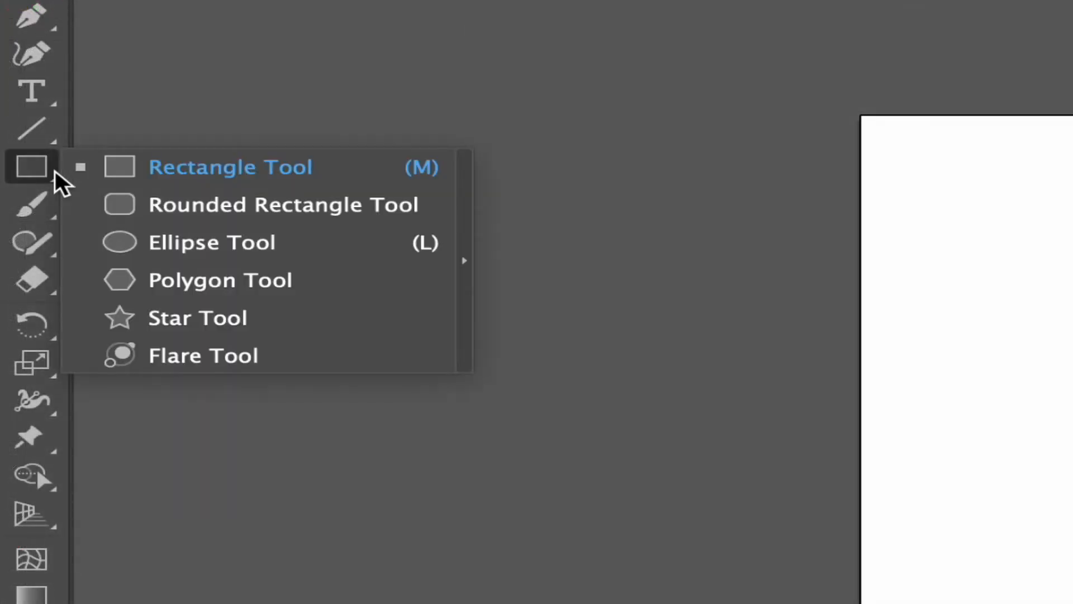
{"action": "mouse_move", "coordinate": [147, 246]}
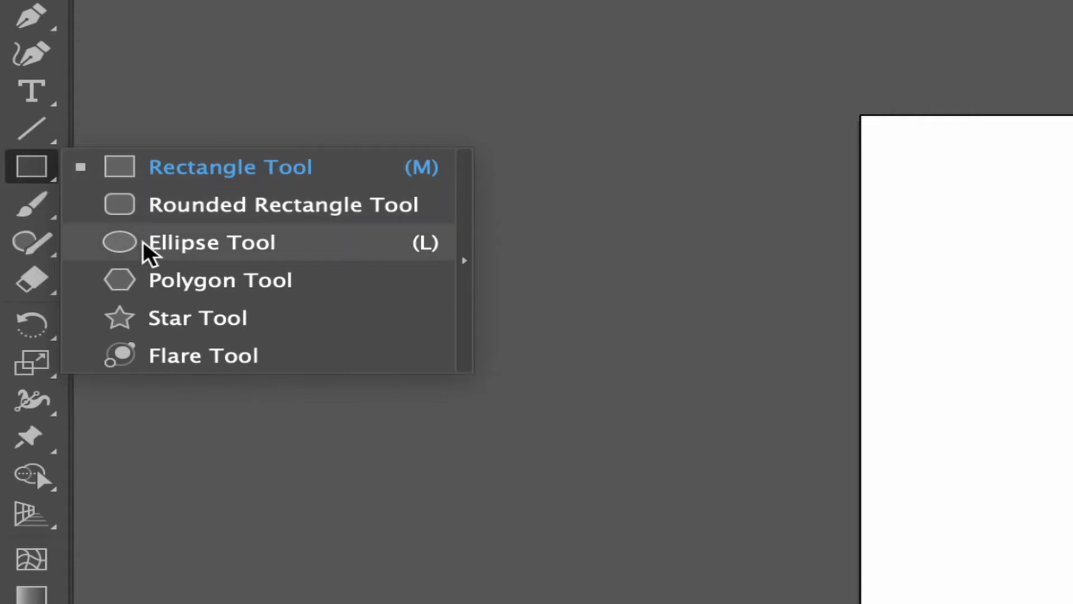
{"action": "left_click", "coordinate": [213, 241]}
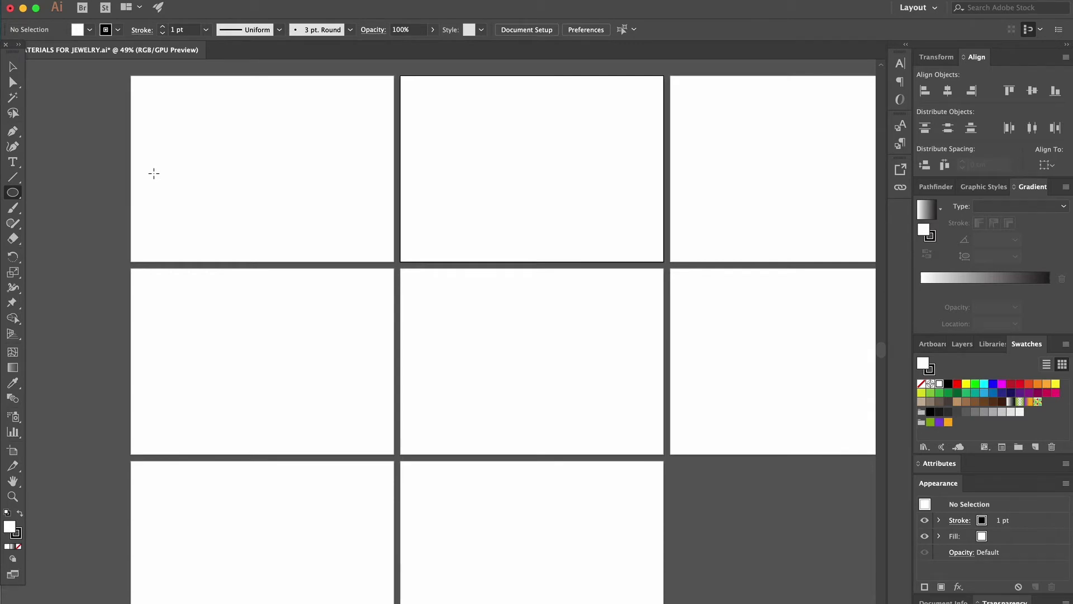
{"action": "mouse_move", "coordinate": [197, 132]}
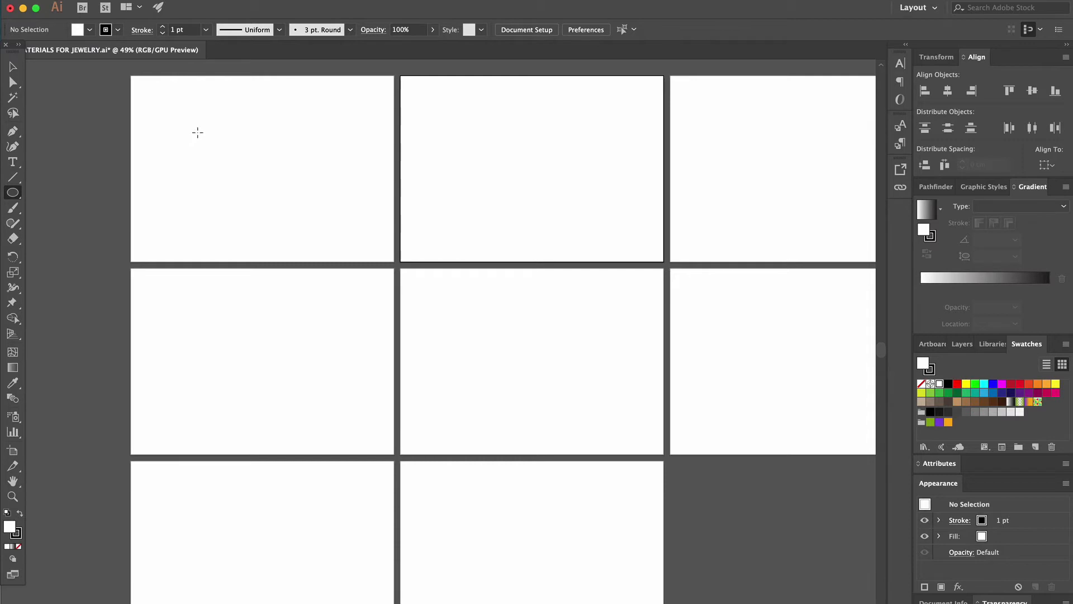
Create a 2.5 cm by 2.5 cm circle via the Ellipse dialog on the first artboard
{"action": "left_click", "coordinate": [210, 139]}
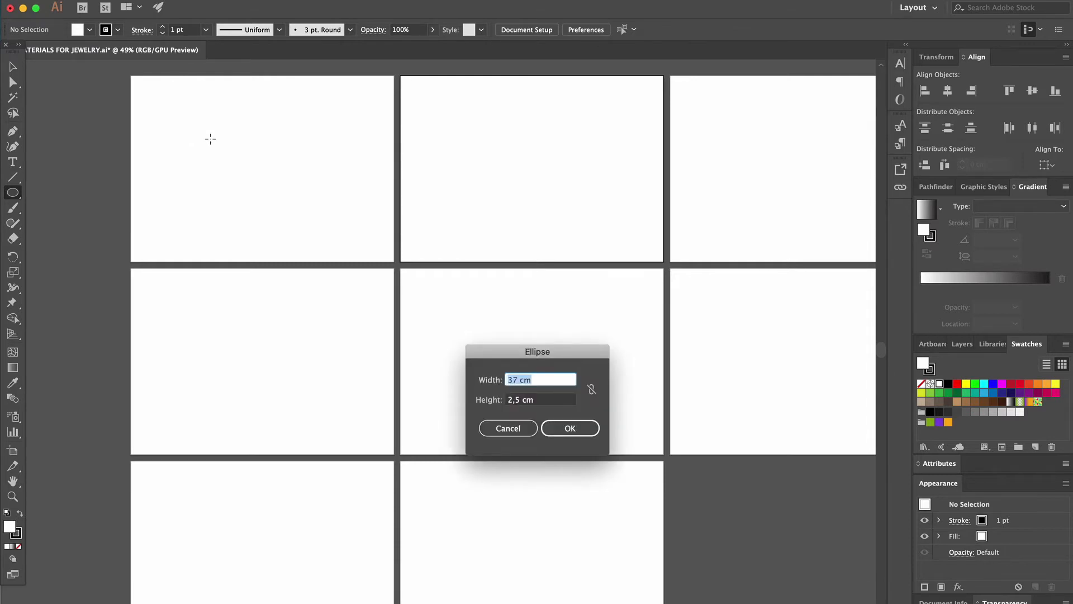
{"action": "type", "text": "2."}
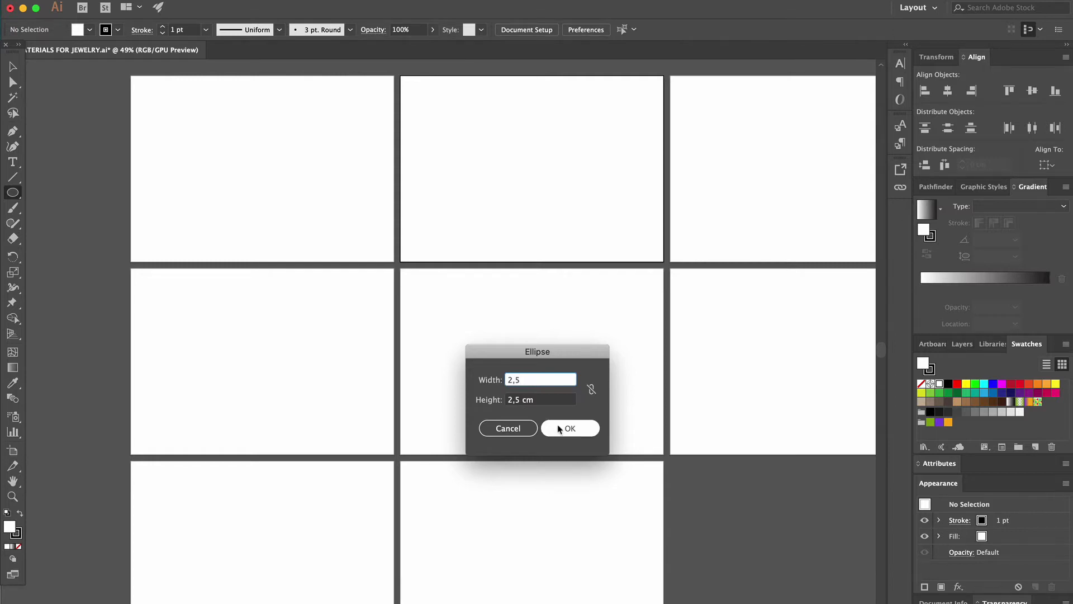
{"action": "left_click", "coordinate": [569, 427]}
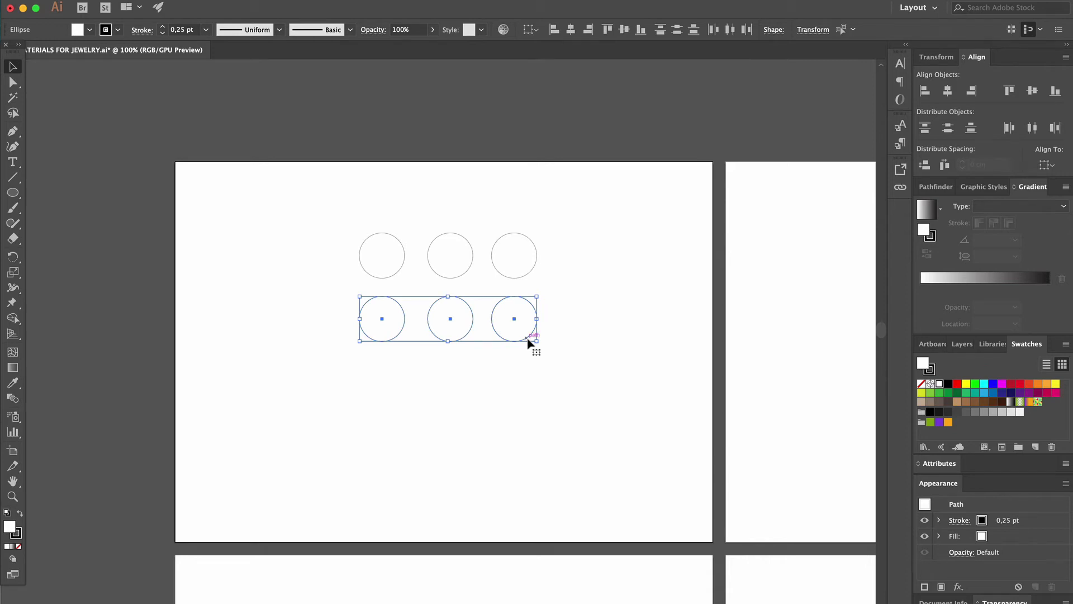
{"action": "mouse_move", "coordinate": [528, 343]}
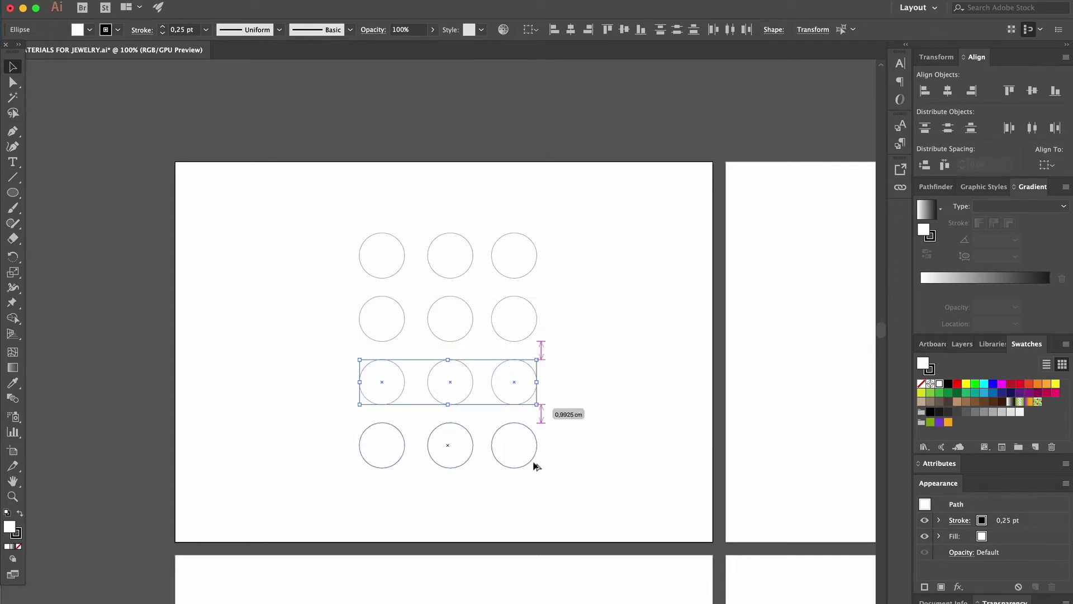
Group the twelve circles and align the group to the artboard's horizontal and vertical centers
{"action": "left_click", "coordinate": [338, 222]}
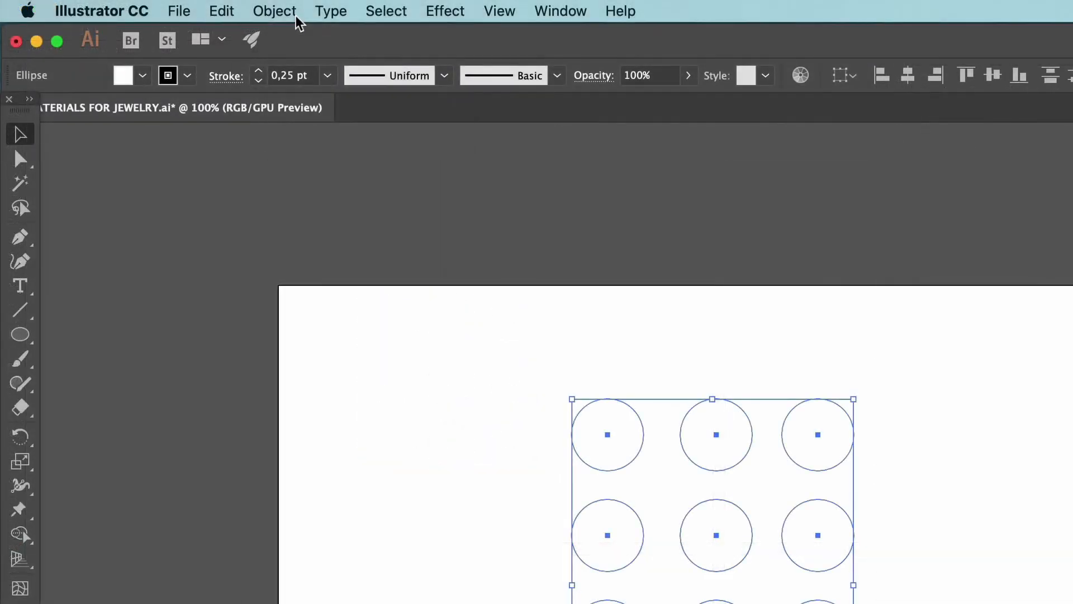
{"action": "left_click", "coordinate": [274, 11]}
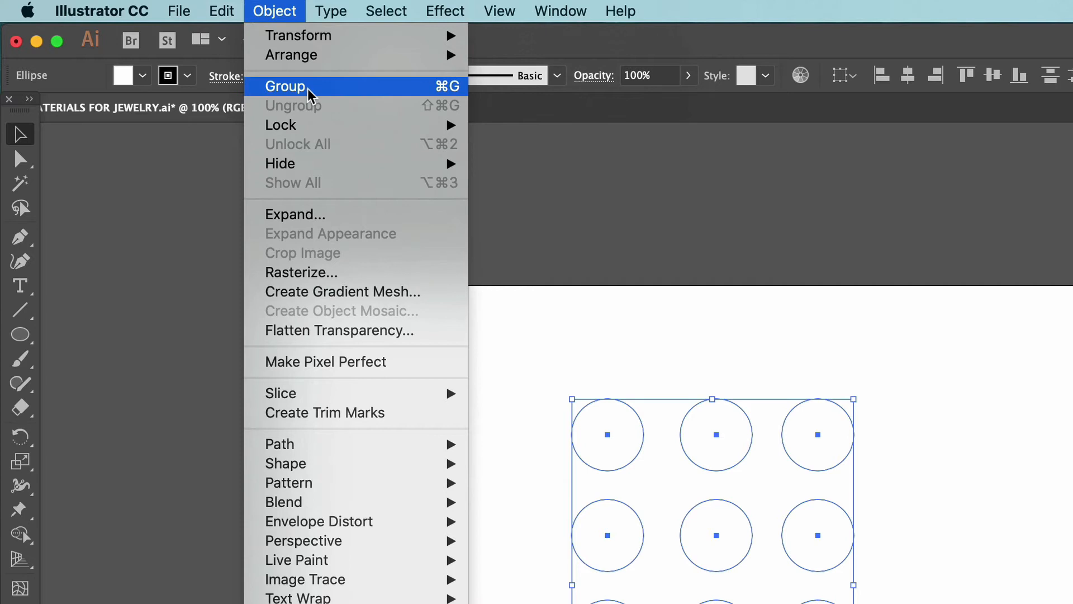
{"action": "left_click", "coordinate": [285, 86]}
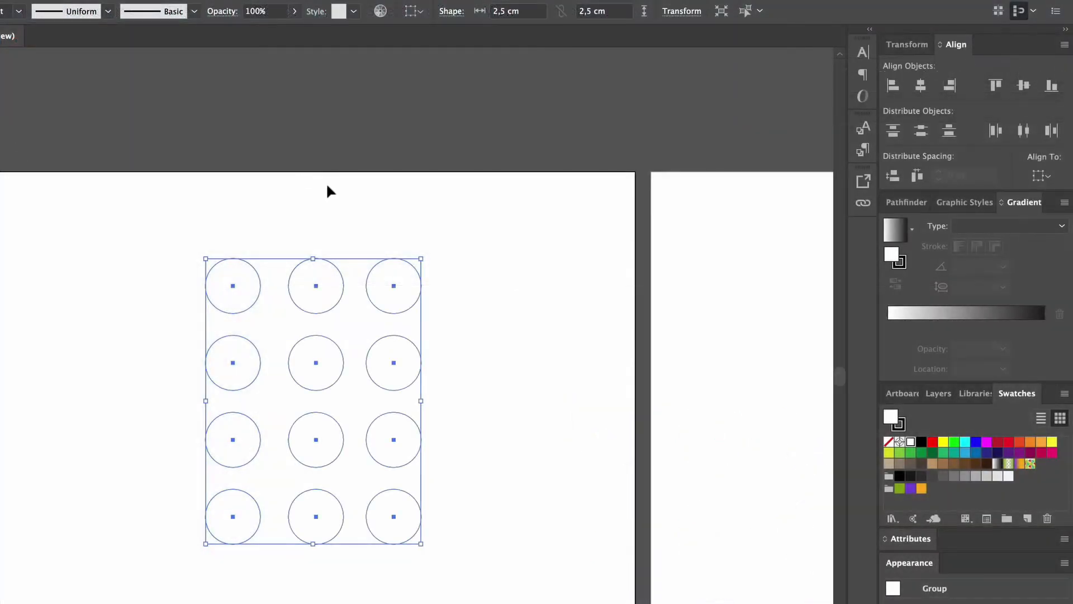
{"action": "mouse_move", "coordinate": [428, 218]}
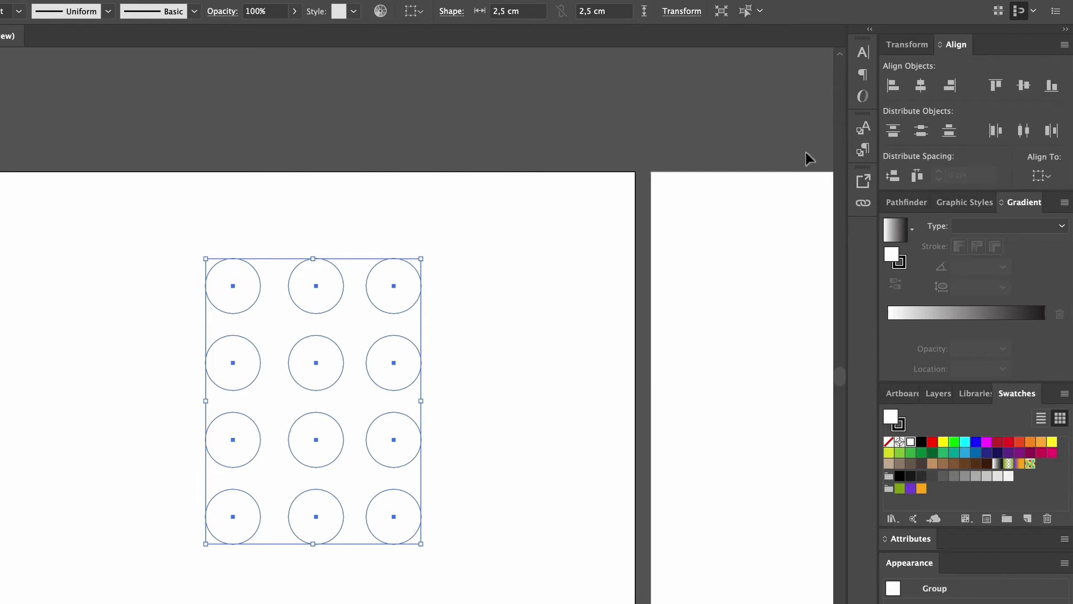
{"action": "mouse_move", "coordinate": [1040, 176]}
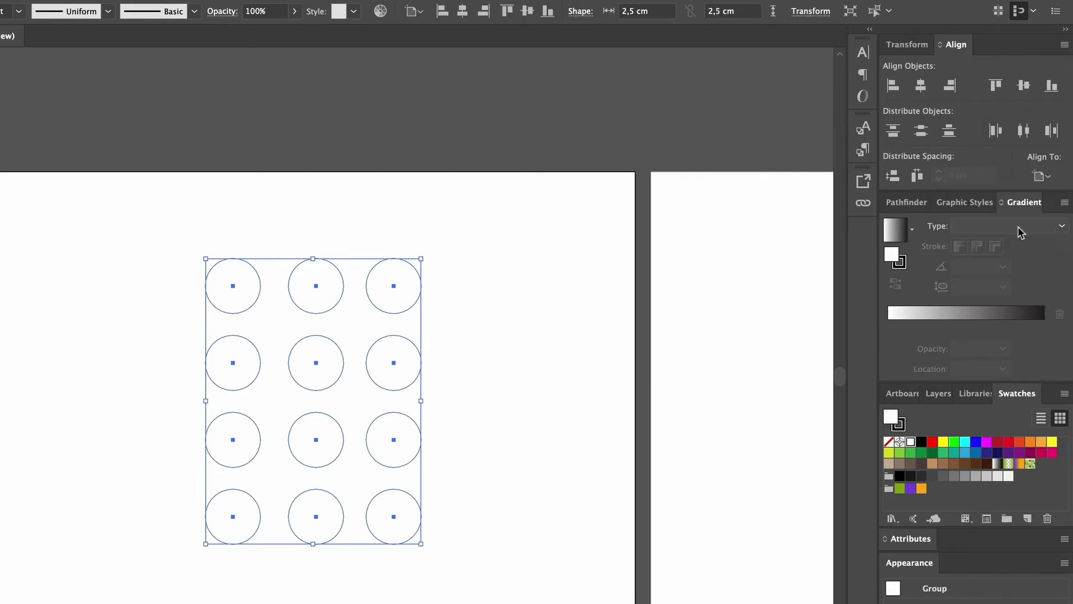
{"action": "left_click", "coordinate": [949, 85]}
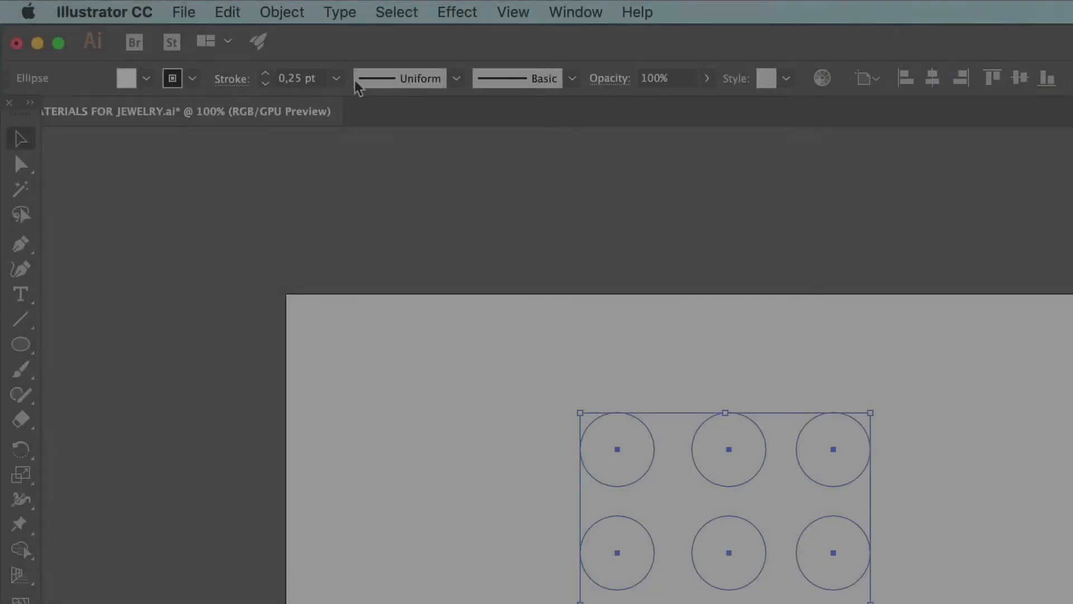
{"action": "left_click", "coordinate": [281, 12]}
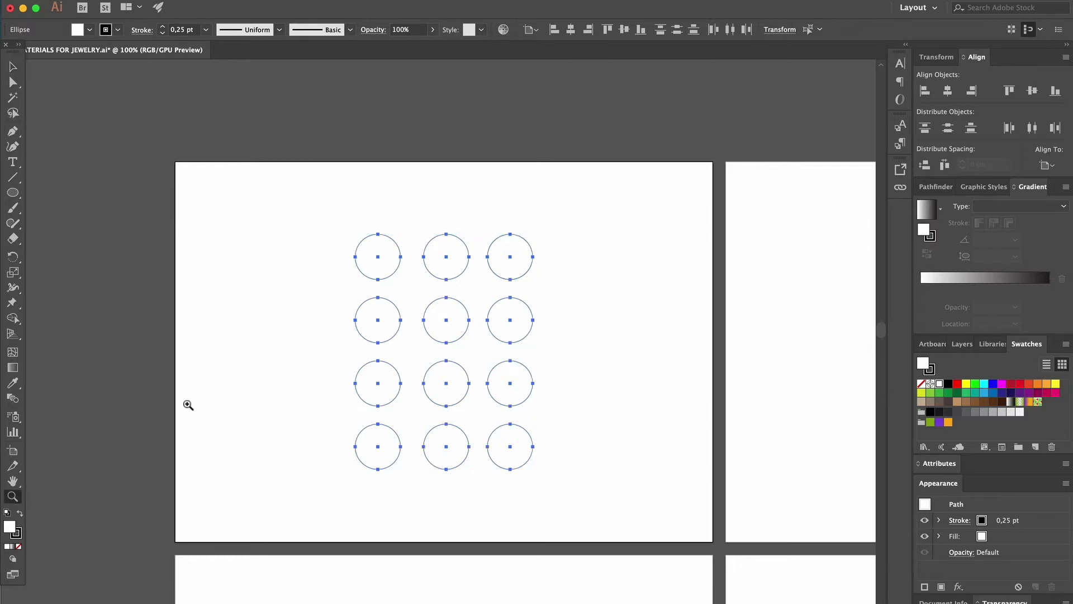
Zoom to the top circles and give the top-left circle the White, Black gradient fill
{"action": "left_click", "coordinate": [189, 405]}
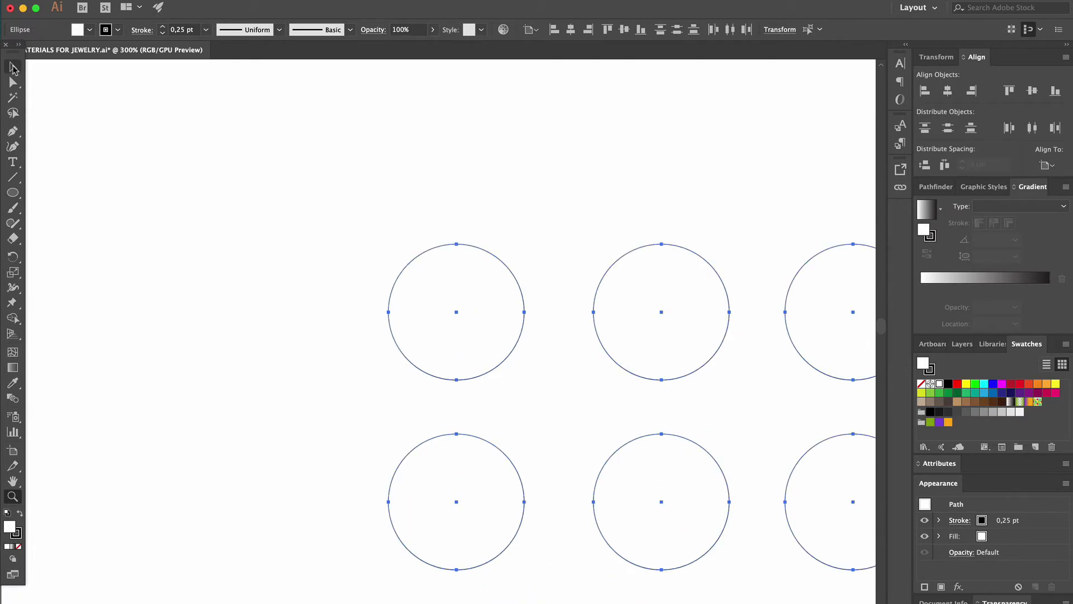
{"action": "left_click", "coordinate": [457, 312]}
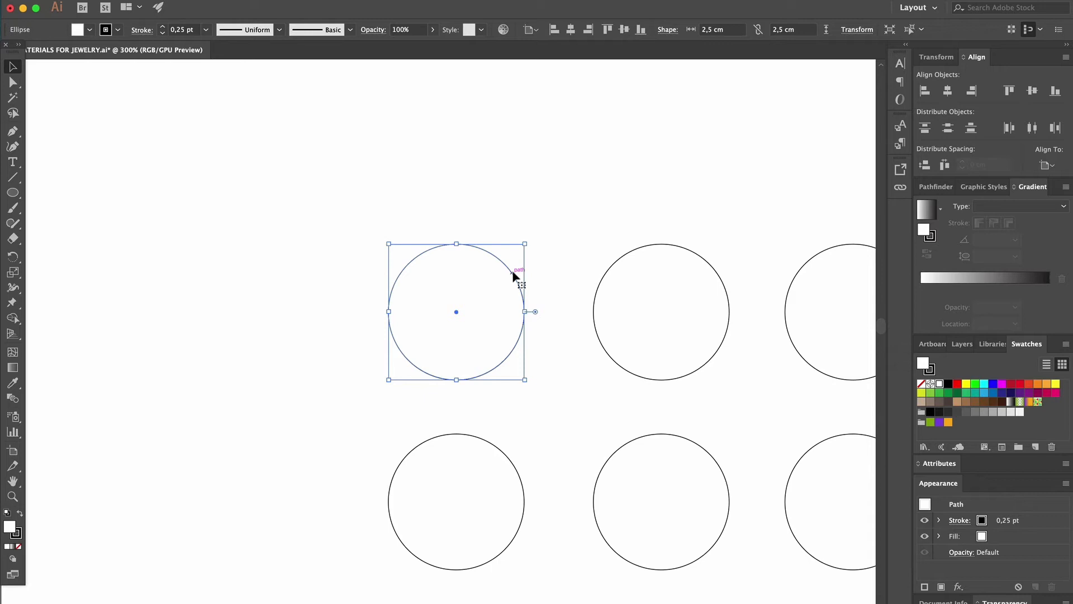
{"action": "mouse_move", "coordinate": [91, 33]}
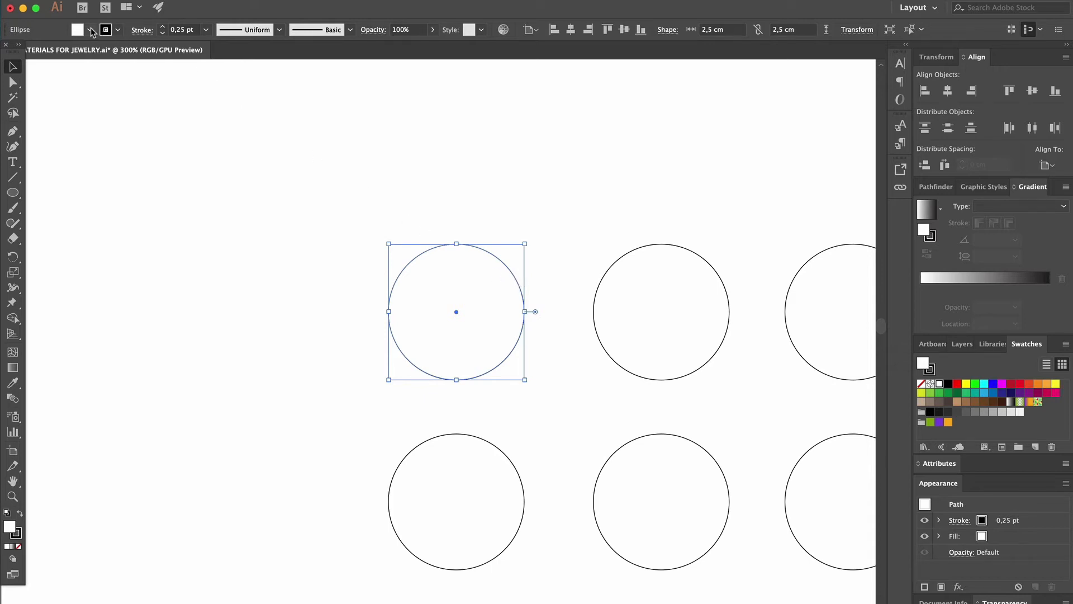
{"action": "left_click", "coordinate": [87, 30]}
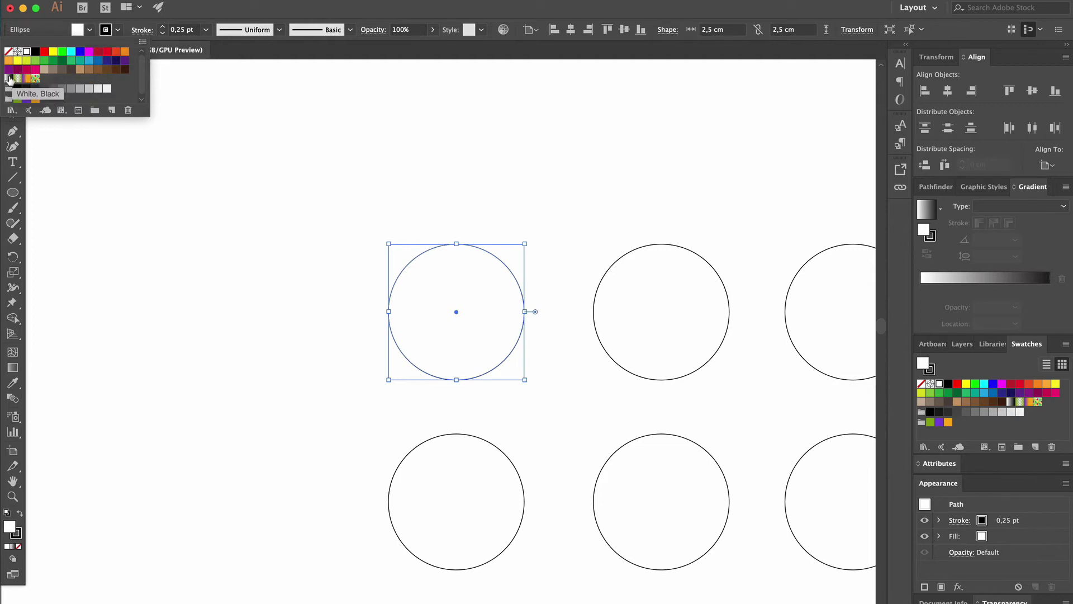
{"action": "left_click", "coordinate": [9, 78]}
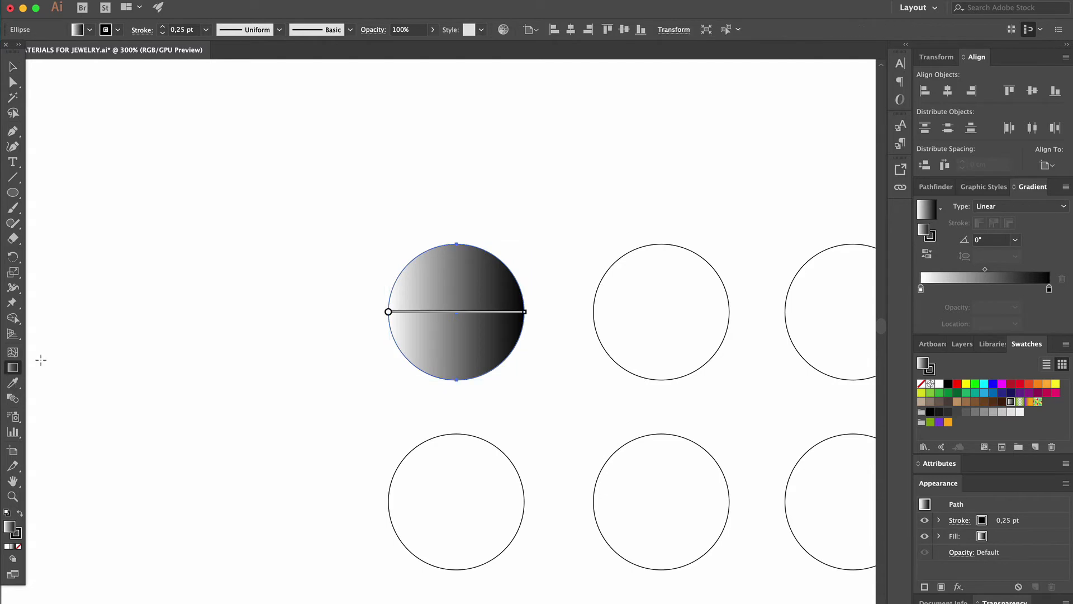
{"action": "mouse_move", "coordinate": [279, 348]}
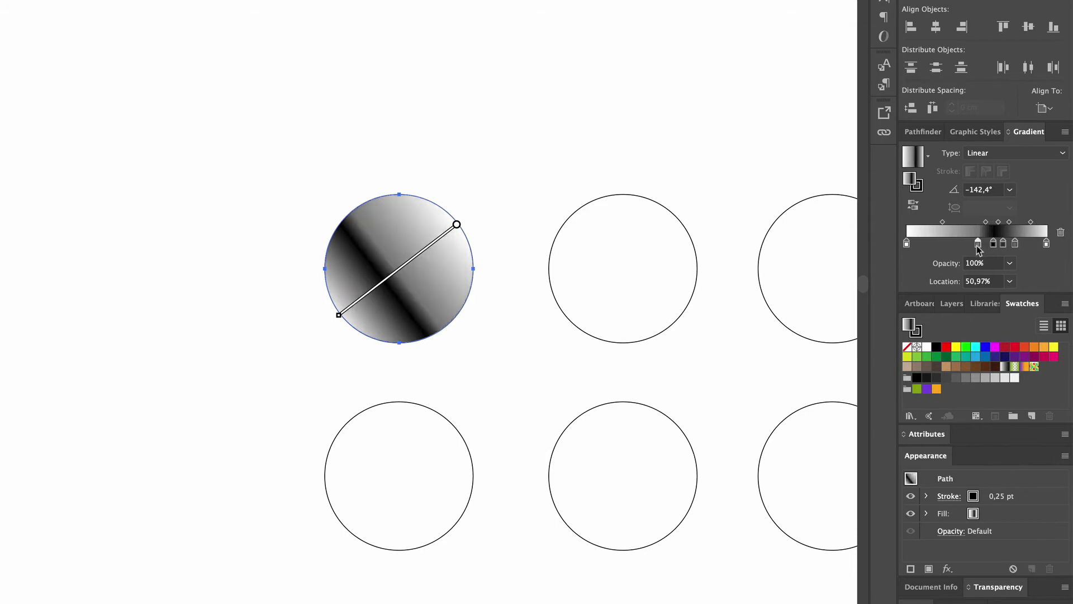
{"action": "mouse_move", "coordinate": [994, 247]}
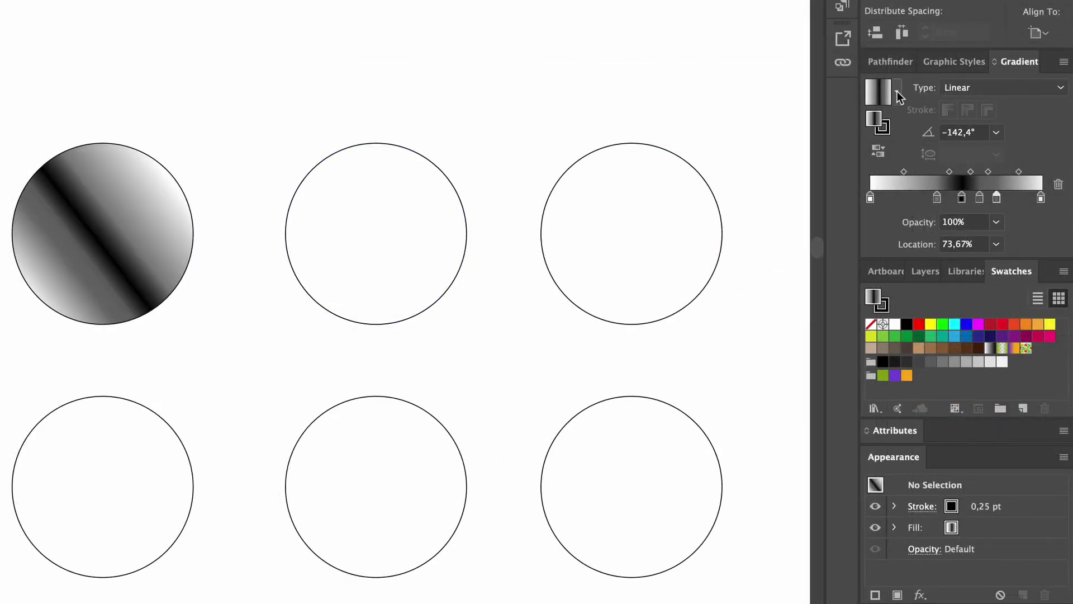
Save the diagonal grey-to-black metallic gradient as a new swatch in the Swatches panel
{"action": "left_click", "coordinate": [898, 91]}
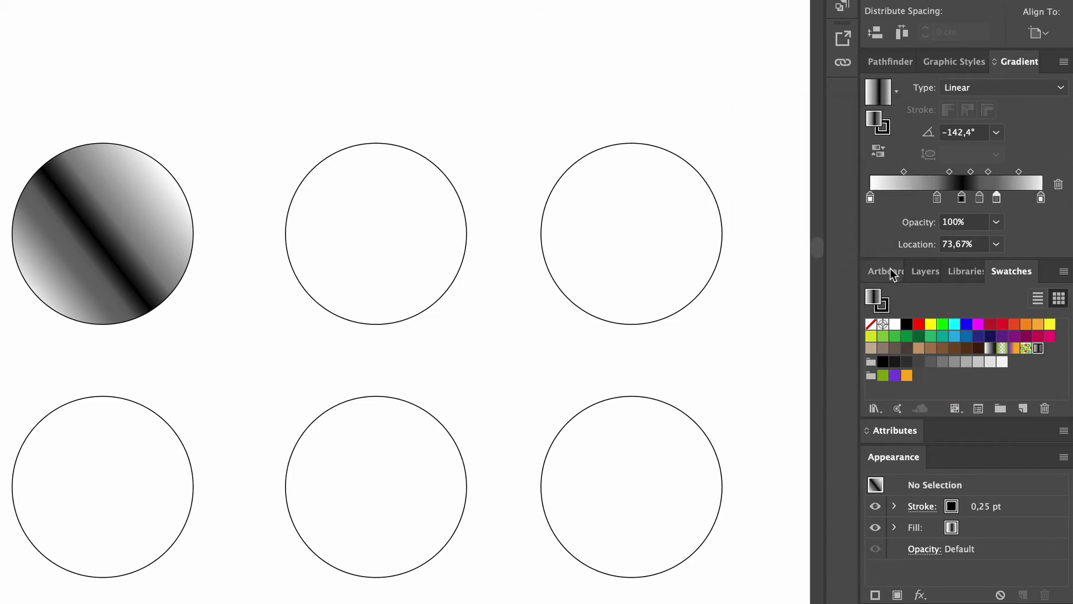
{"action": "mouse_move", "coordinate": [1041, 353]}
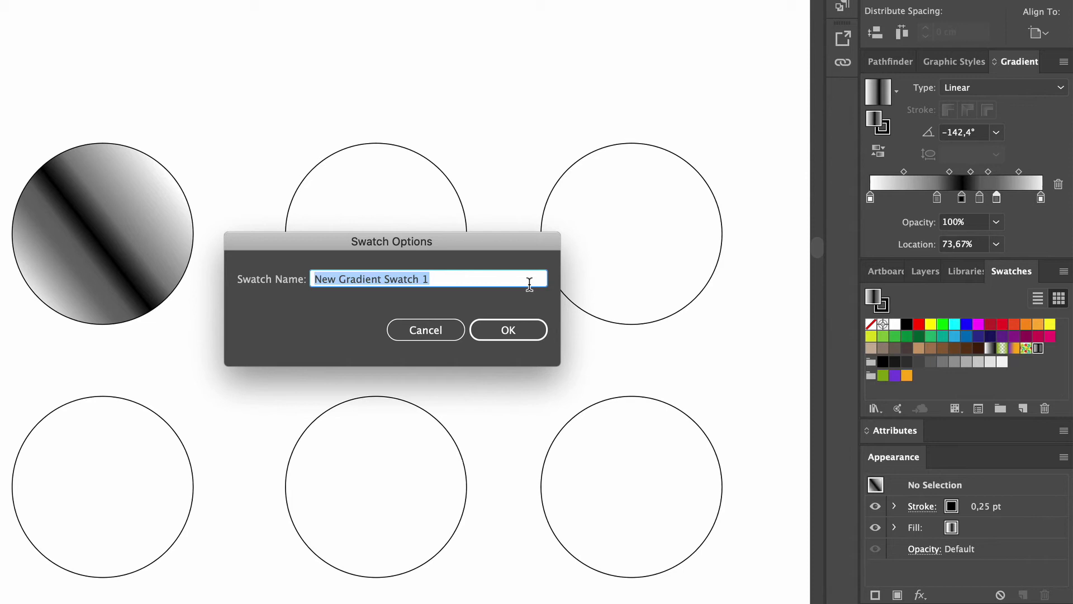
Name the saved gradient swatch 'Black shiny gold' and confirm
{"action": "type", "text": "Black"}
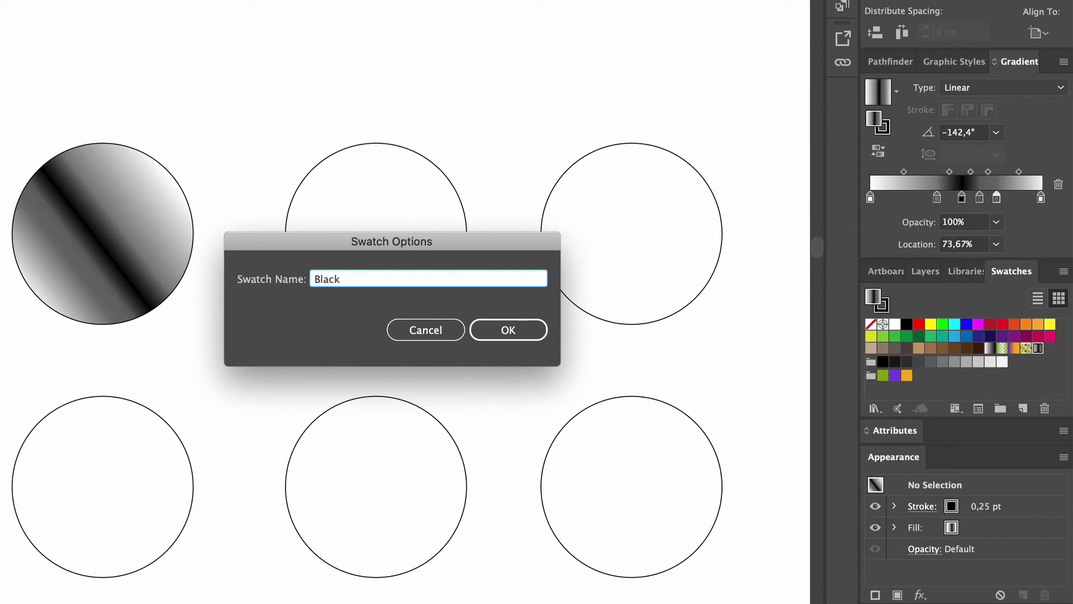
{"action": "type", "text": "shiny"}
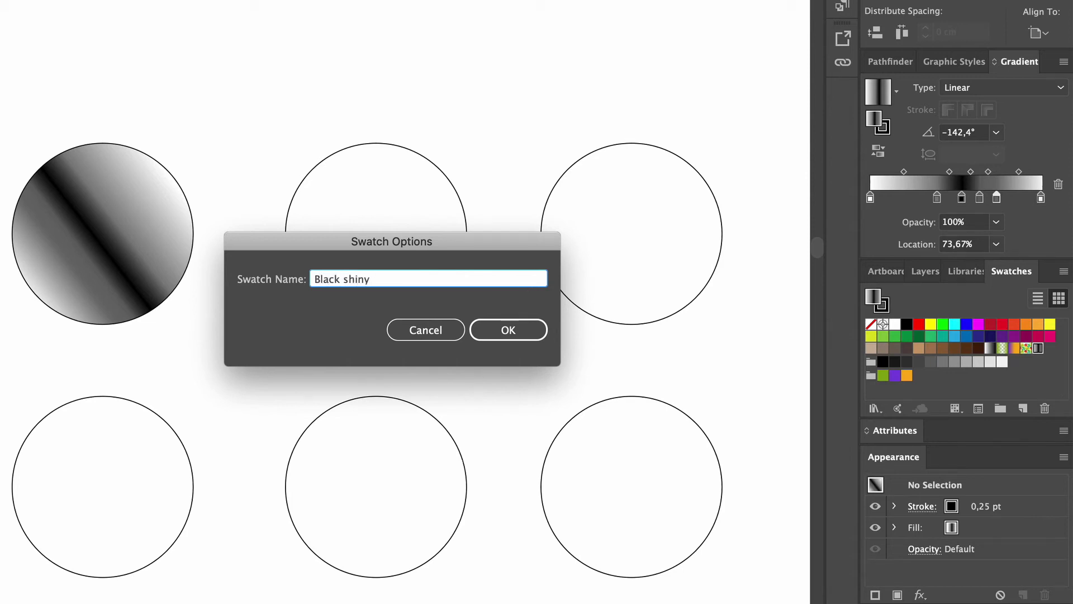
{"action": "type", "text": "gold"}
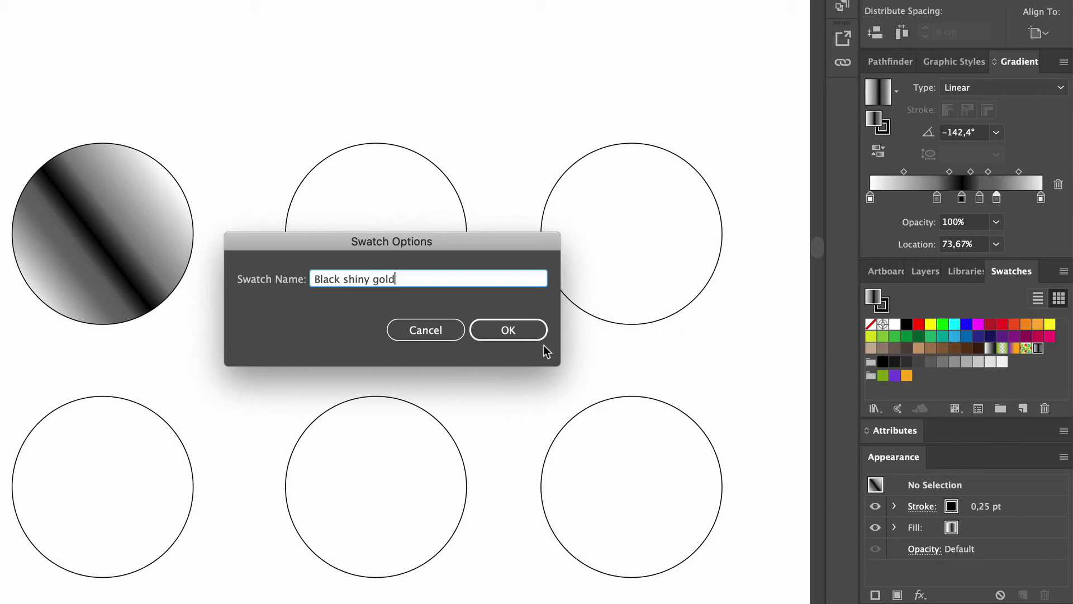
{"action": "left_click", "coordinate": [508, 329]}
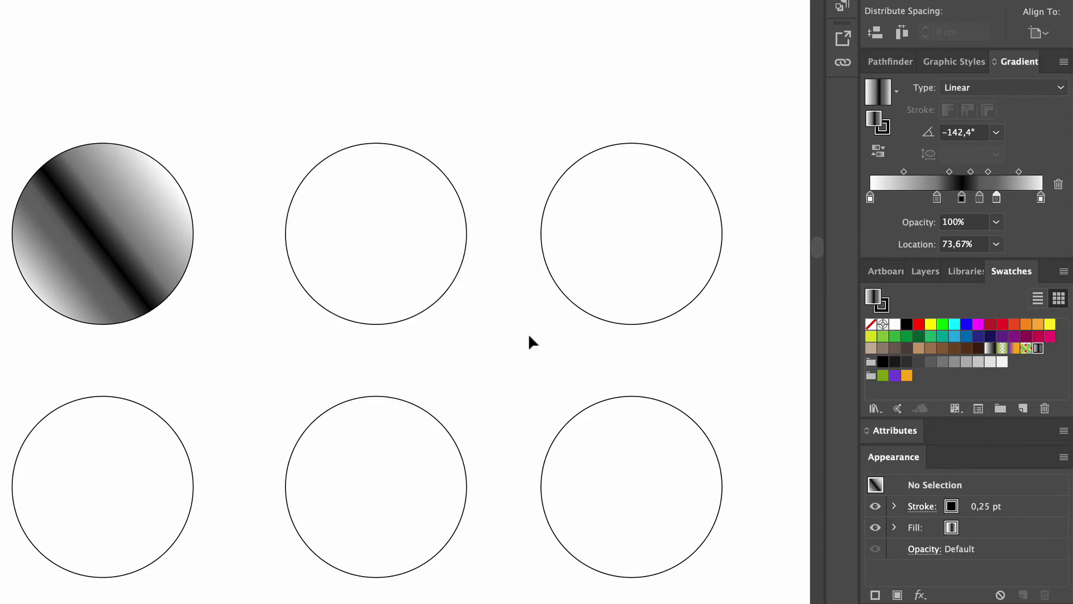
{"action": "mouse_move", "coordinate": [801, 363]}
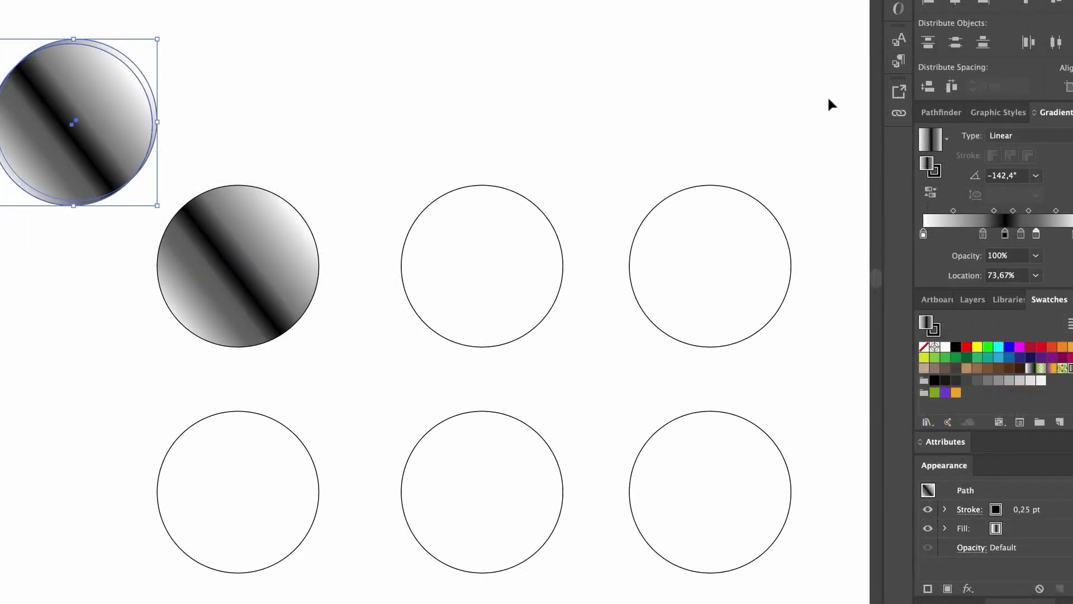
Use Pathfinder Minus Front on the overlapping circle copies to leave a thin crescent
{"action": "left_click", "coordinate": [941, 112]}
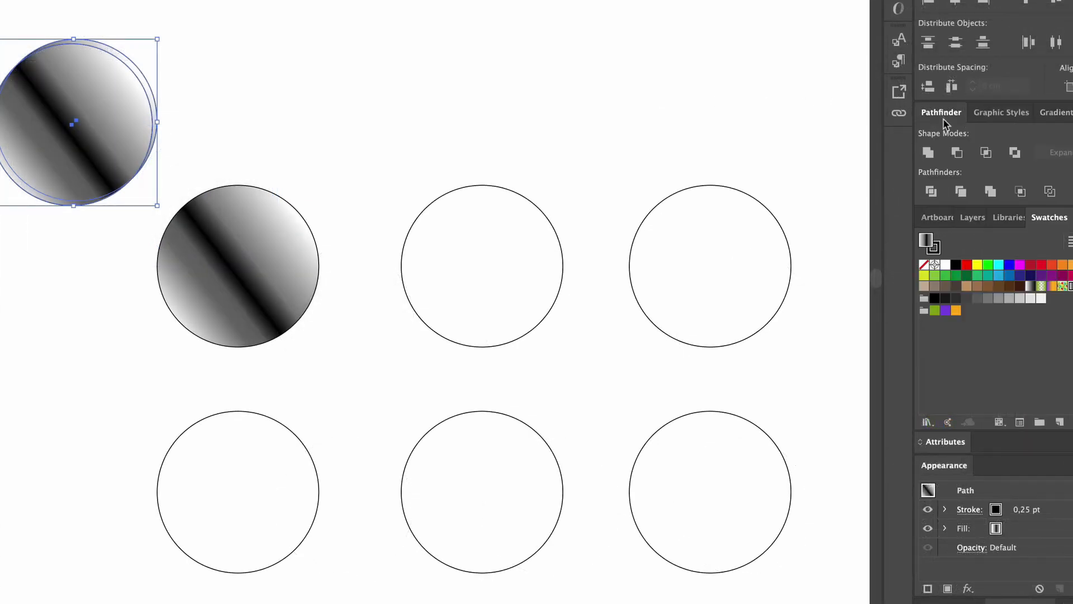
{"action": "left_click", "coordinate": [957, 153]}
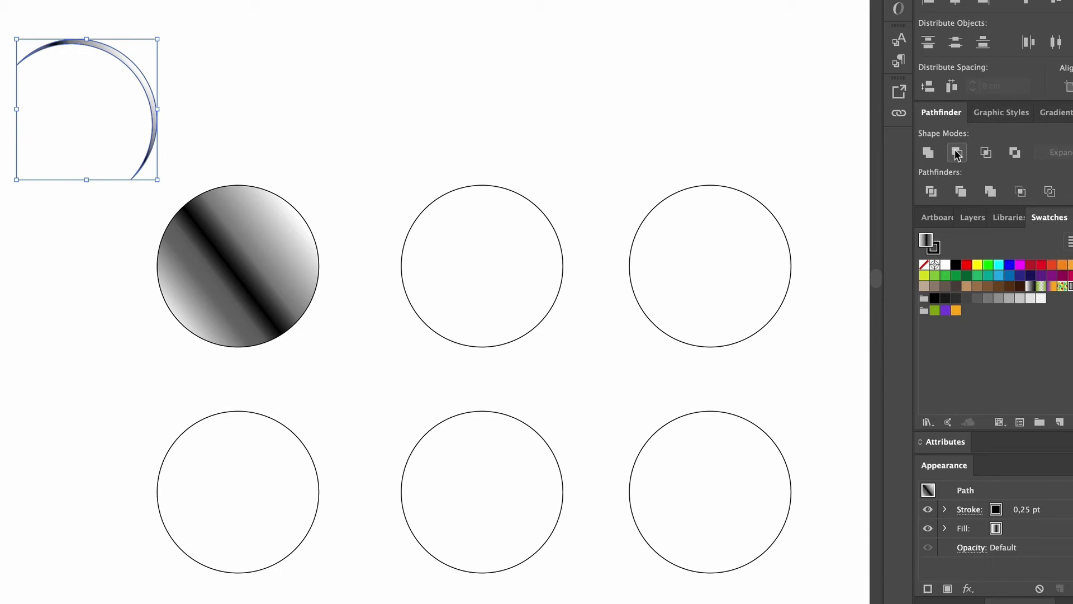
{"action": "mouse_move", "coordinate": [930, 236]}
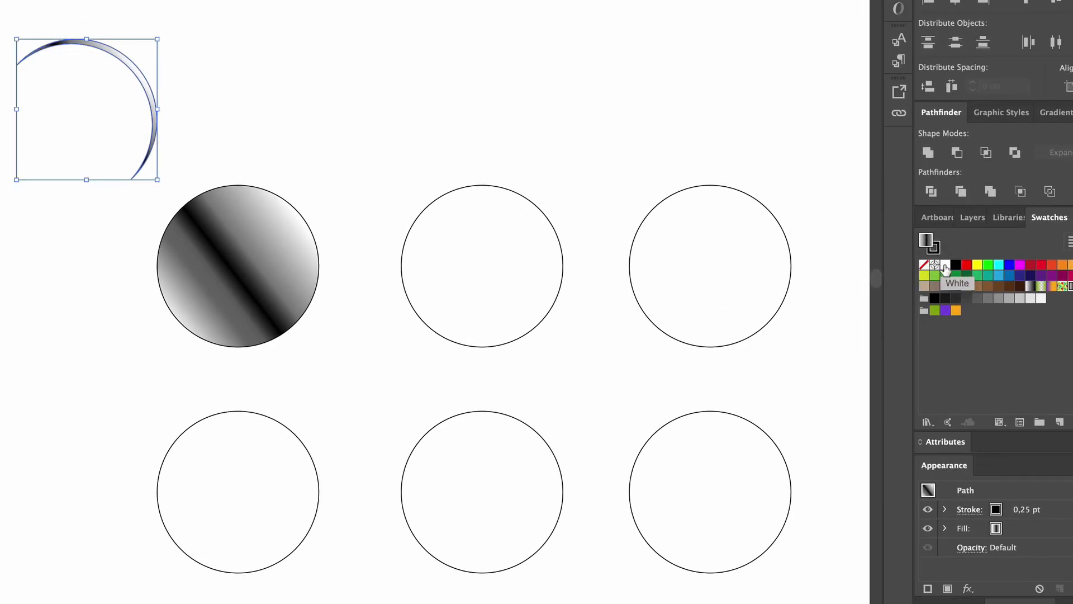
Give the crescent a white fill and no stroke as a highlight on the first disc, then deselect
{"action": "left_click", "coordinate": [946, 265]}
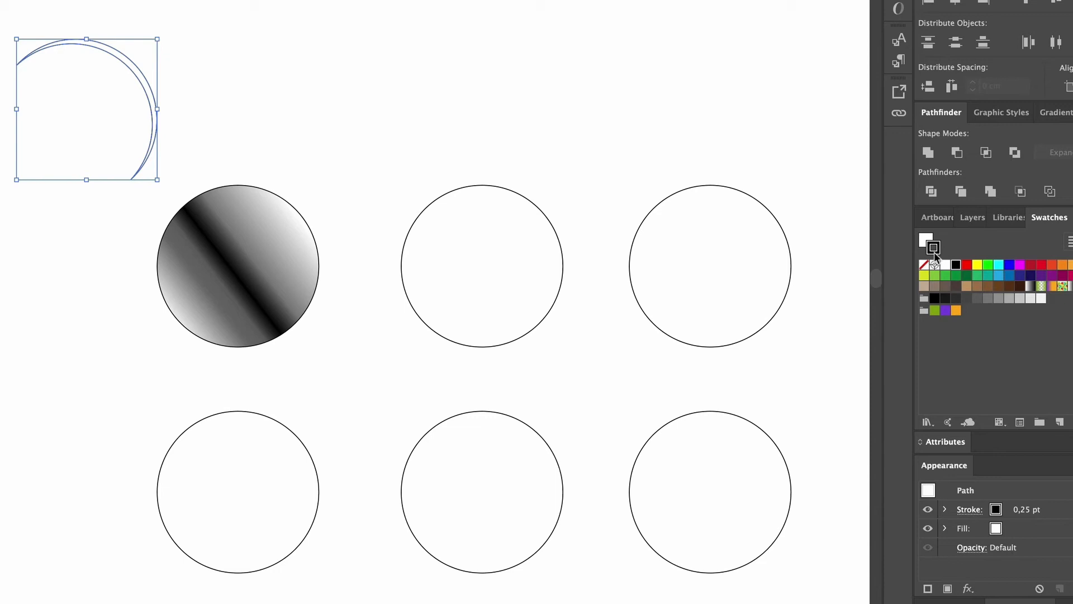
{"action": "left_click", "coordinate": [928, 266]}
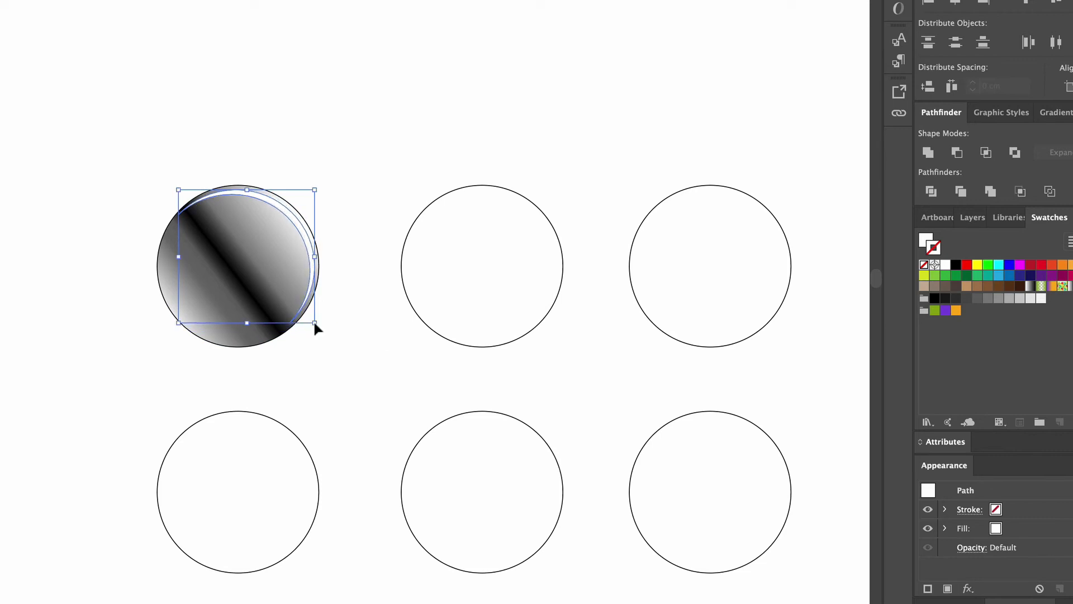
{"action": "left_click", "coordinate": [394, 366]}
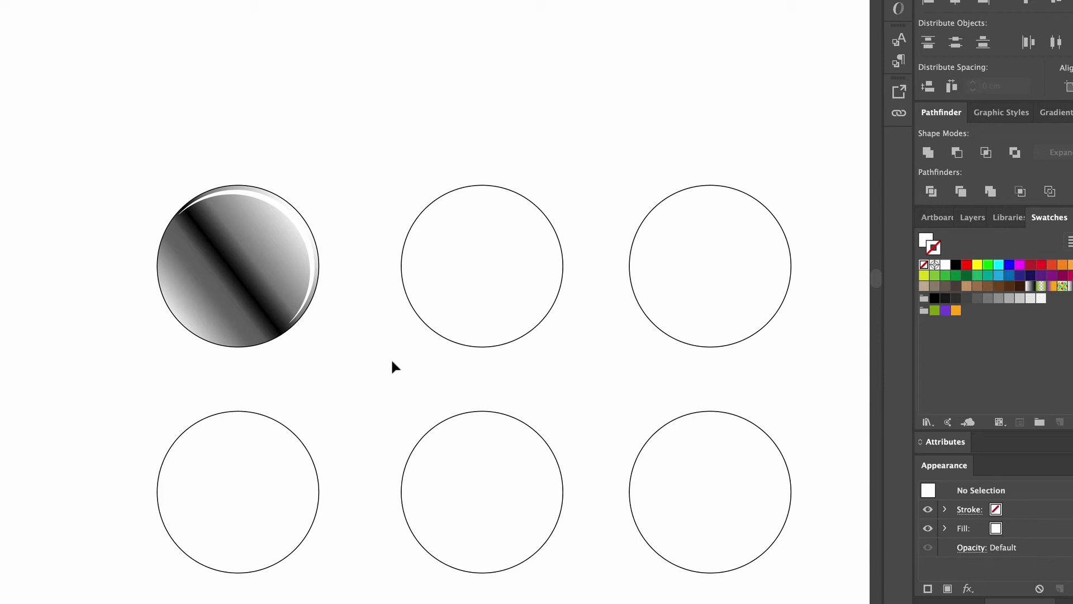
{"action": "mouse_move", "coordinate": [324, 348]}
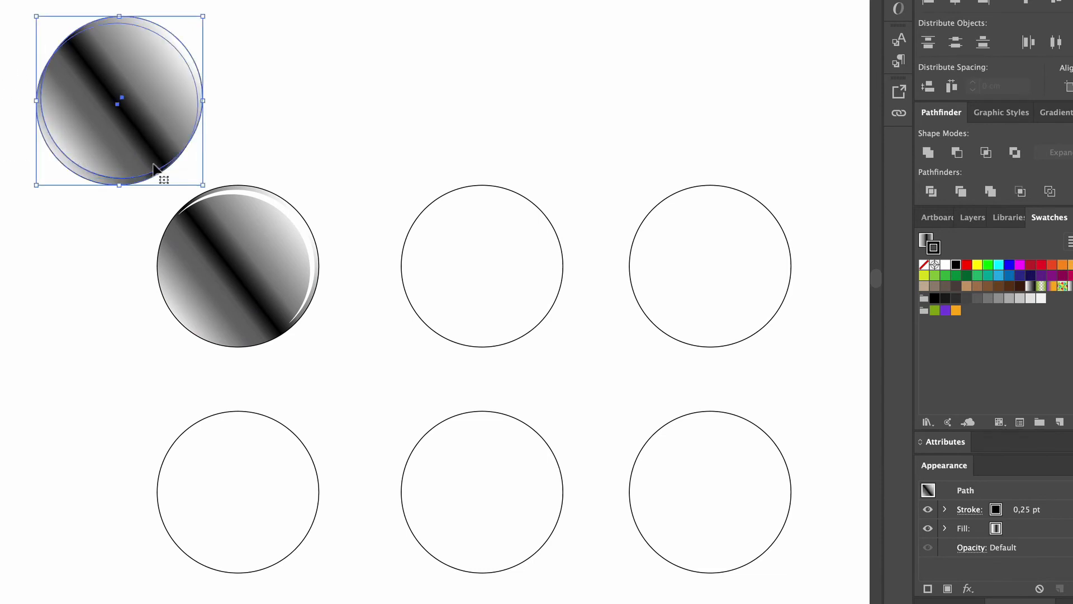
Select the spare gradient circle copy to serve as the disc's dark shaded rim
{"action": "left_click", "coordinate": [960, 191]}
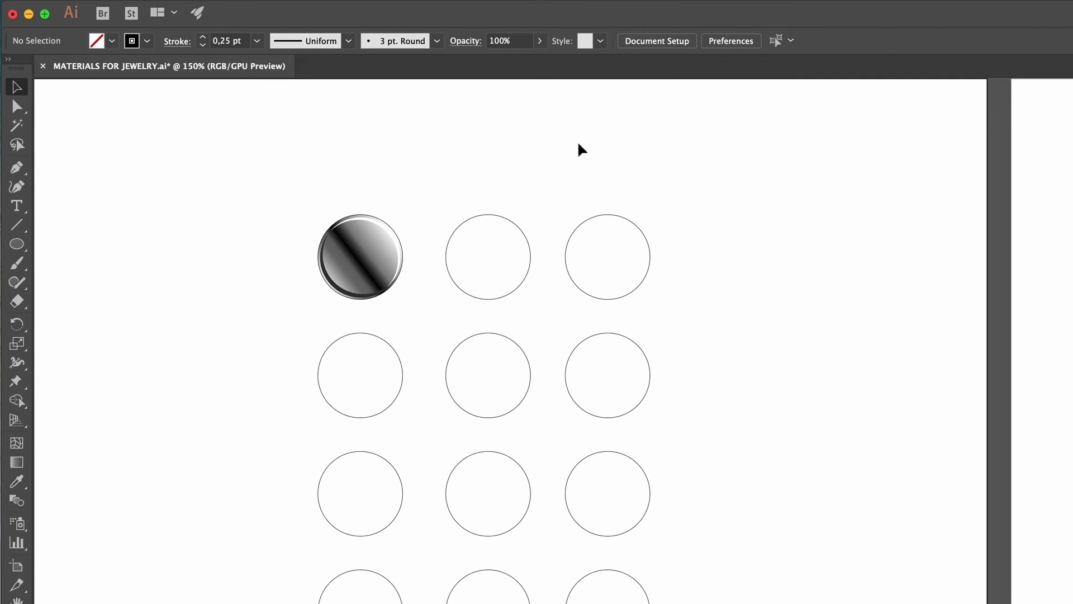
{"action": "mouse_move", "coordinate": [515, 228]}
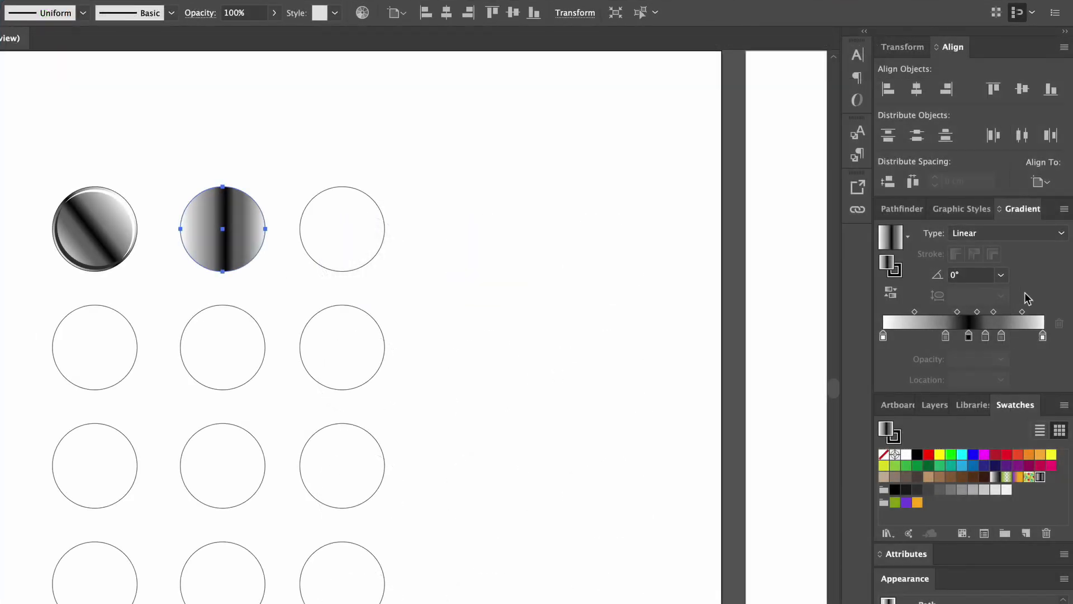
Switch the second disc's gradient from Linear to Radial and adjust a gradient stop
{"action": "left_click", "coordinate": [1006, 232]}
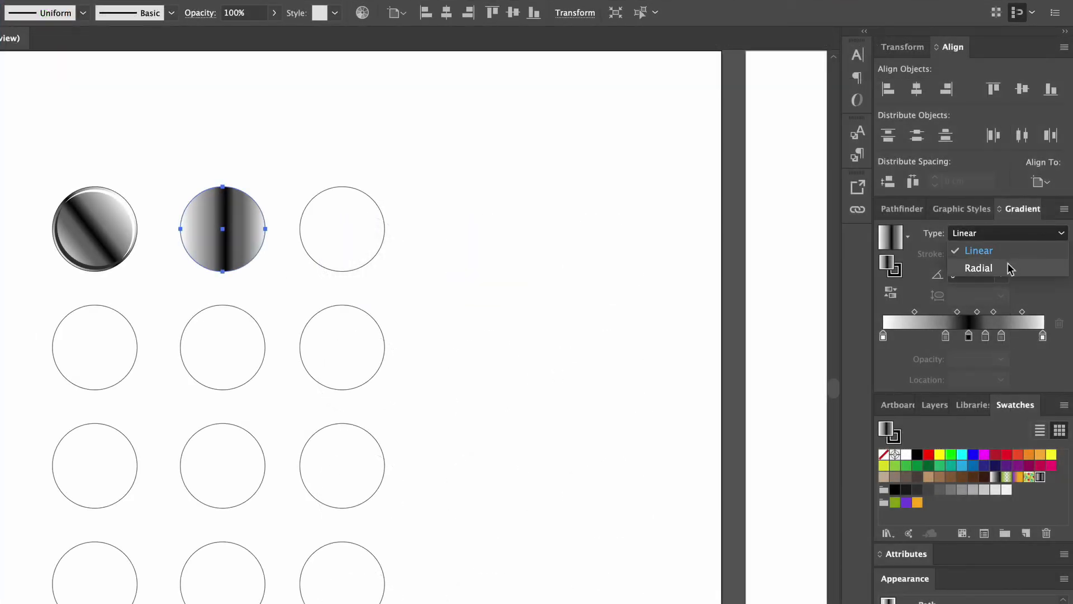
{"action": "left_click", "coordinate": [979, 268]}
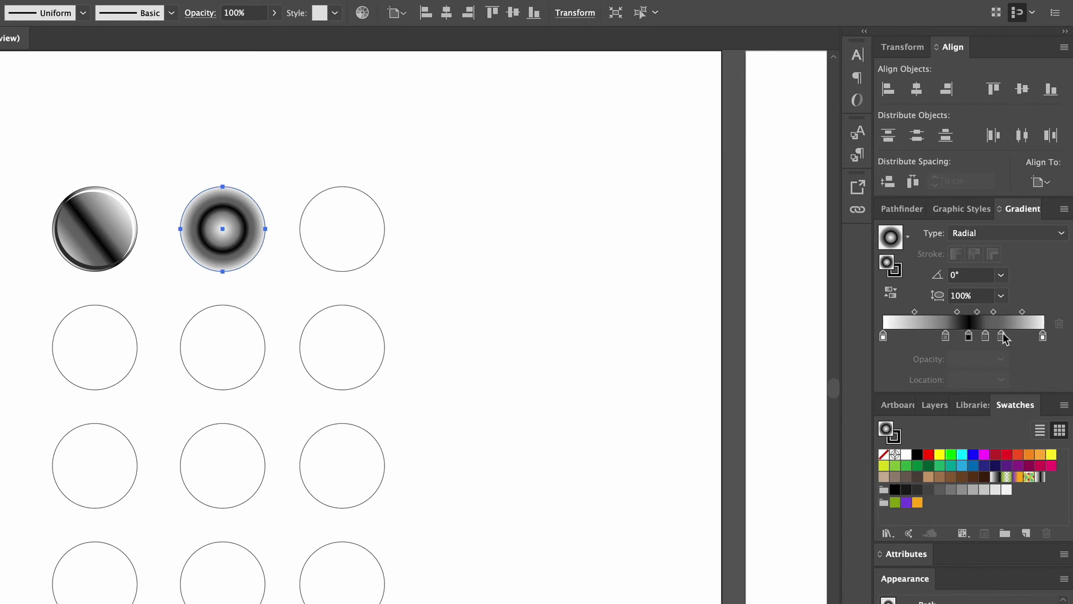
{"action": "left_click", "coordinate": [1020, 335]}
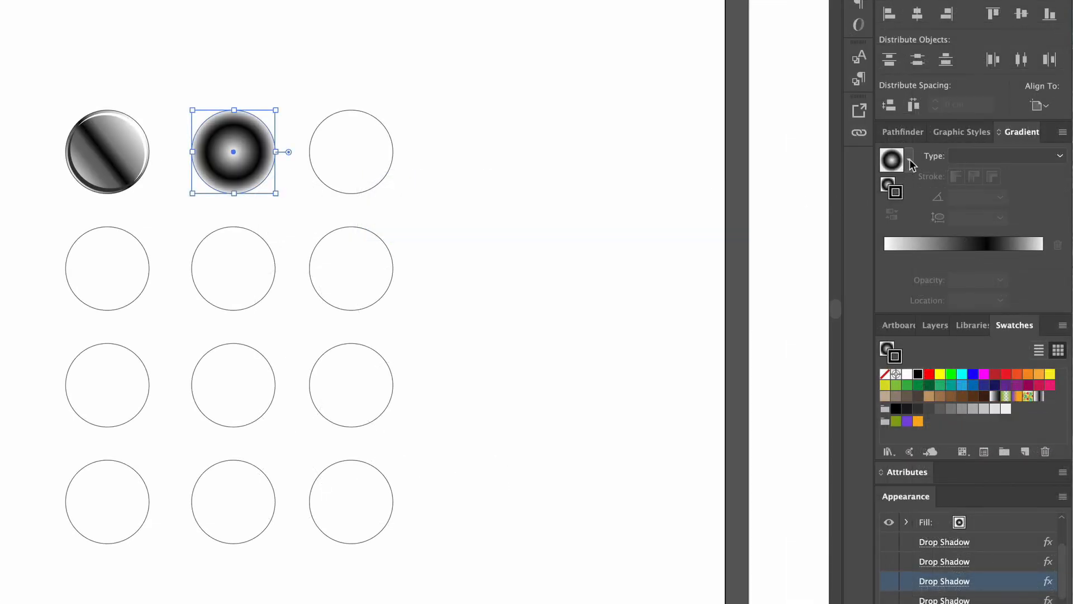
Save the gradient as a new swatch and name it 'Black metal shiny ball'
{"action": "left_click", "coordinate": [905, 161]}
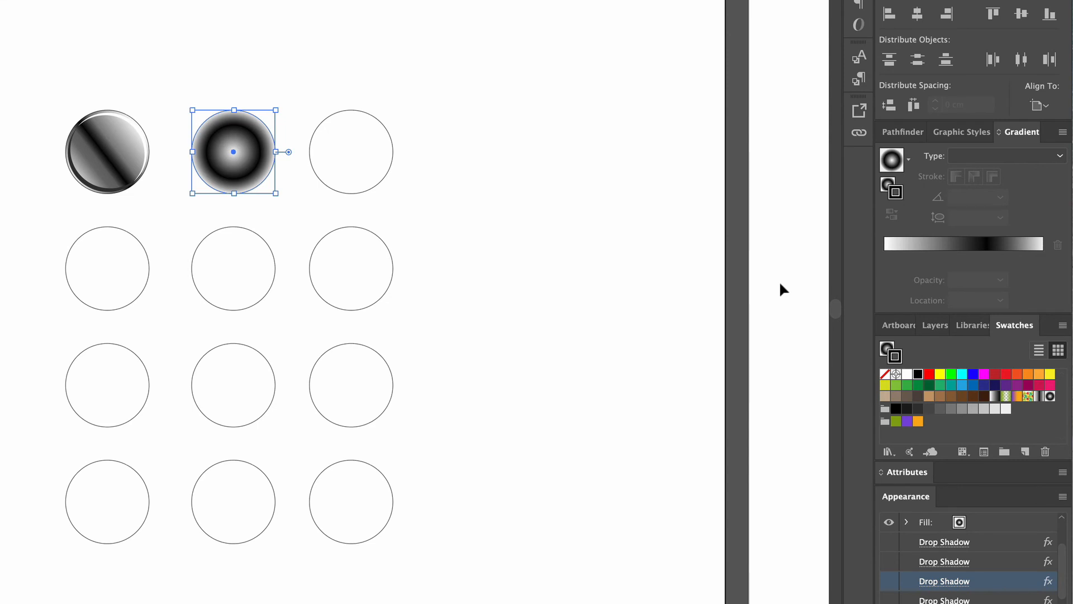
{"action": "mouse_move", "coordinate": [1051, 400]}
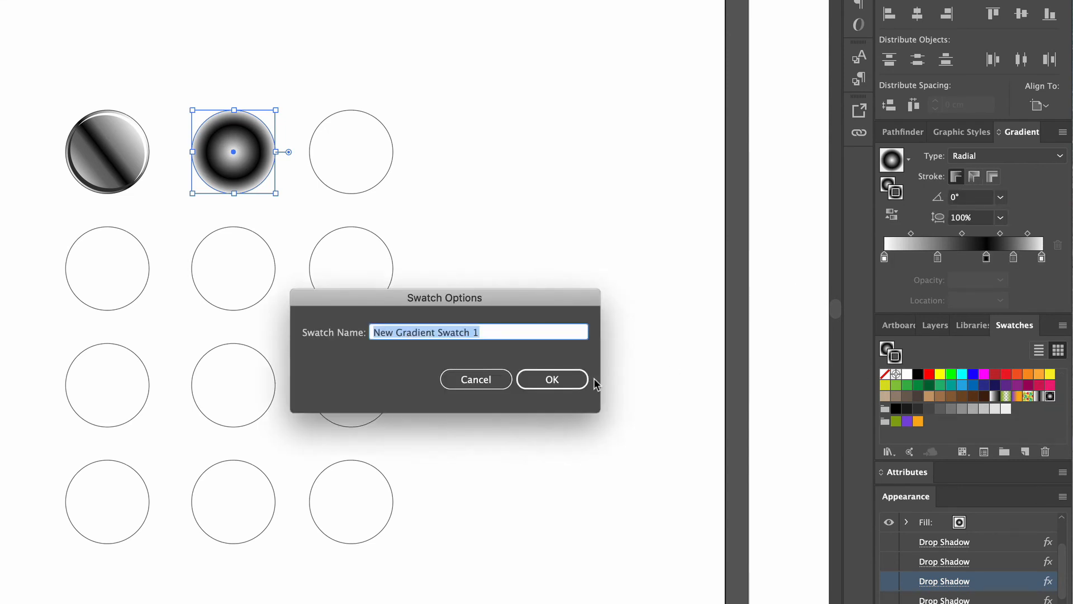
{"action": "type", "text": "Black metal sh"}
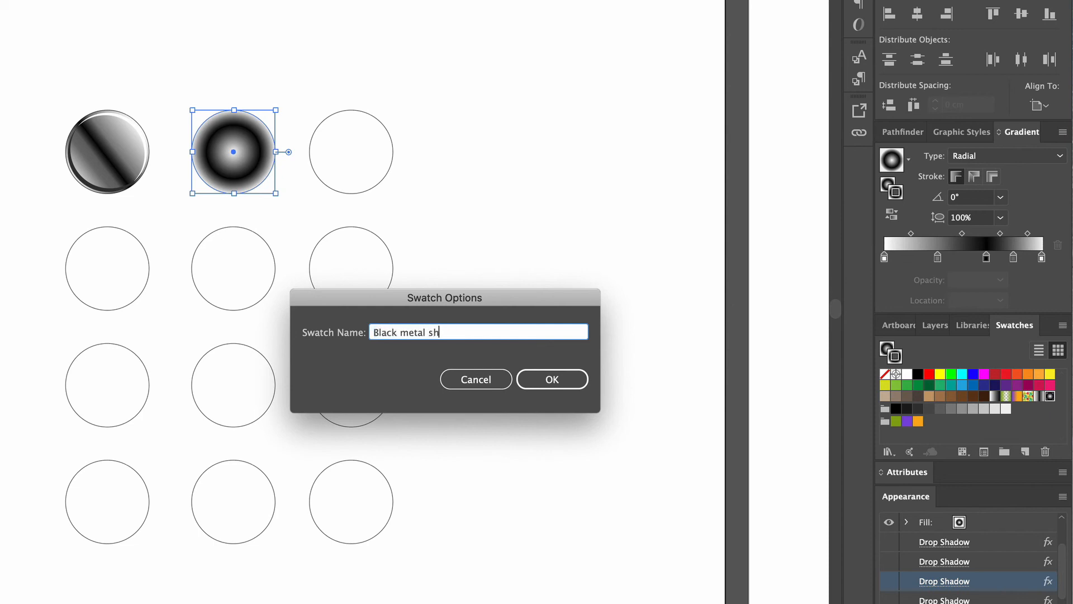
{"action": "type", "text": "iny ball"}
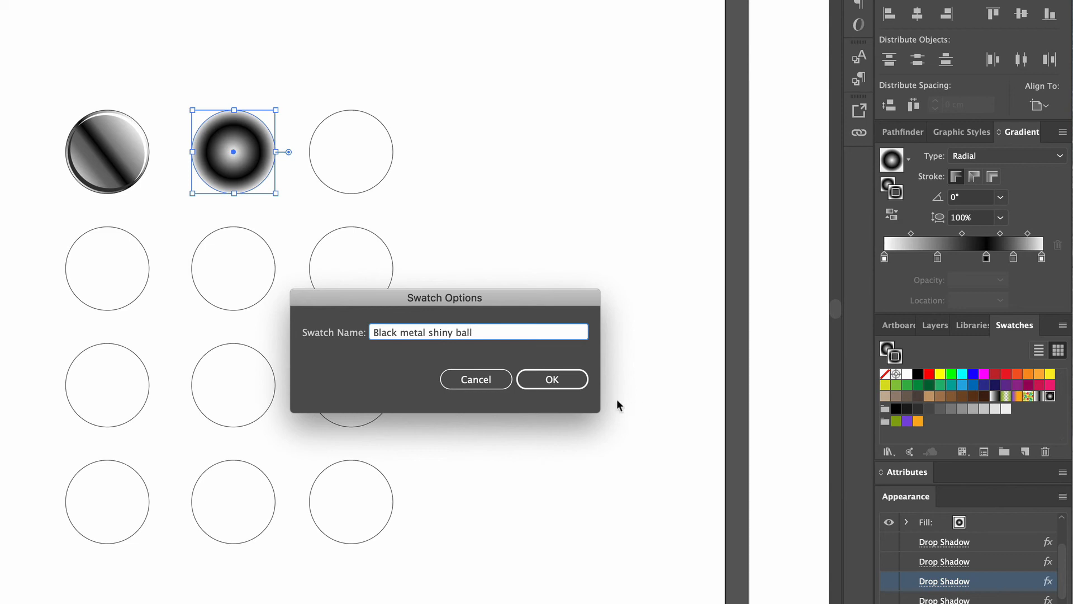
{"action": "left_click", "coordinate": [552, 379]}
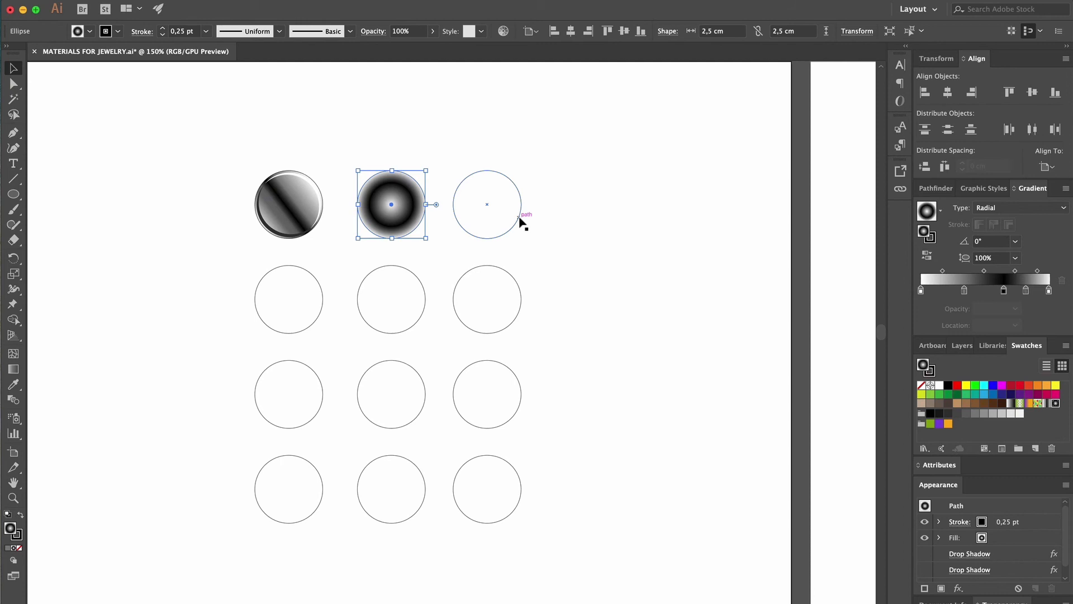
Copy the second disc's radial gradient onto the third circle and darken its stops to grey-black-grey
{"action": "left_click", "coordinate": [487, 204]}
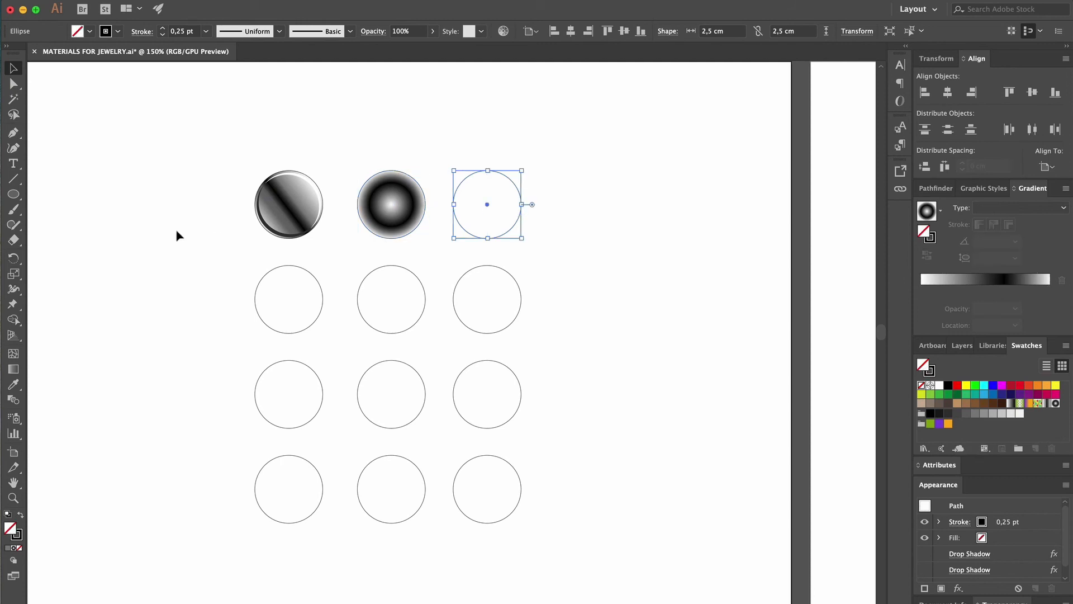
{"action": "left_click", "coordinate": [391, 204]}
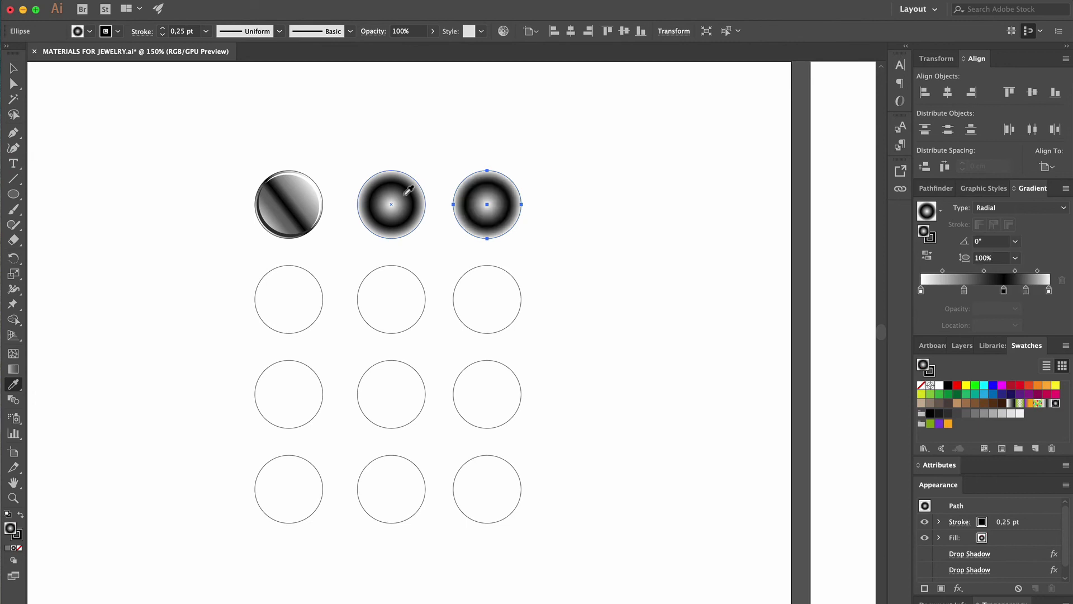
{"action": "mouse_move", "coordinate": [483, 181]}
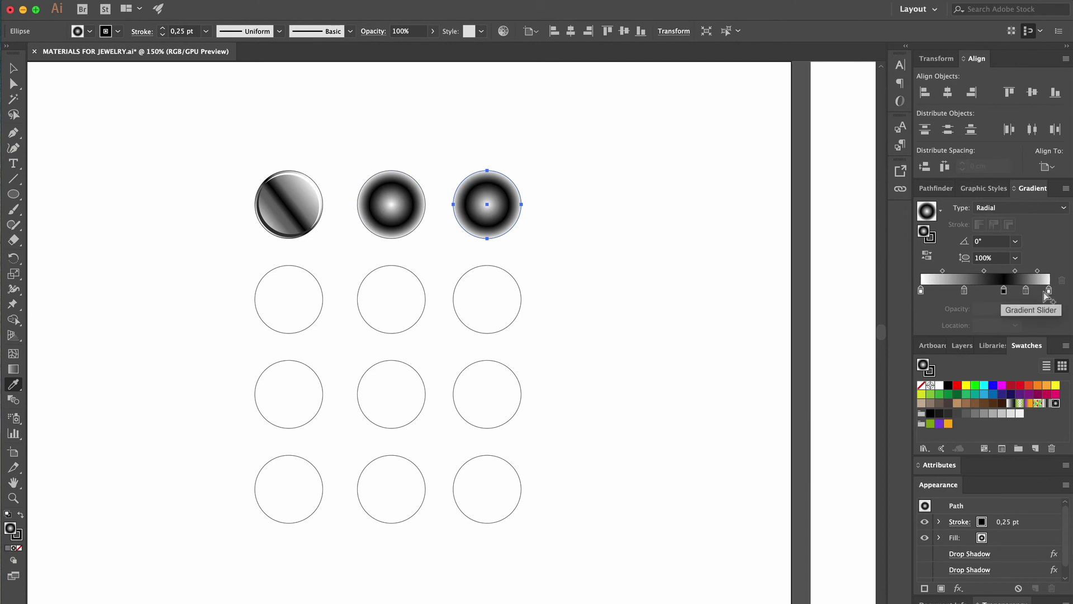
{"action": "left_click", "coordinate": [1047, 289]}
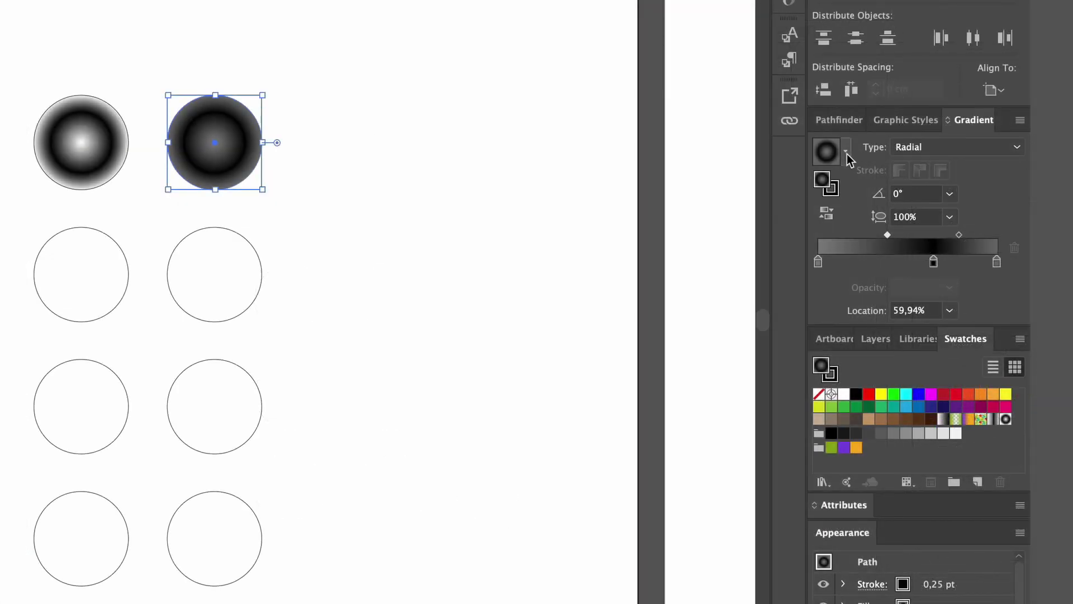
Save the dark gradient as a new swatch and rename it 'Black opaque metal ball'
{"action": "left_click", "coordinate": [848, 151]}
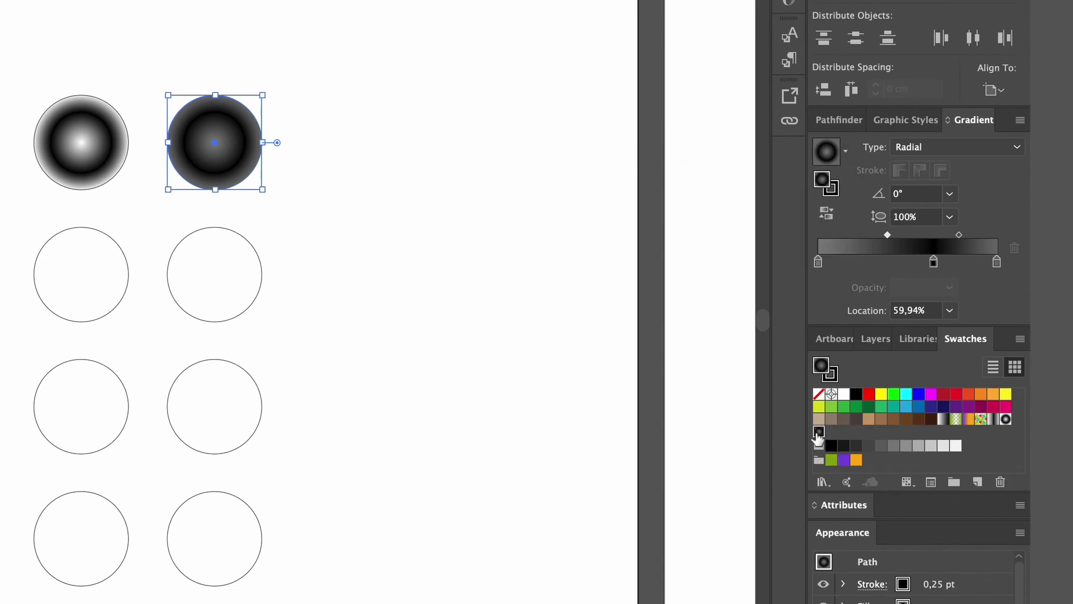
{"action": "double_click", "coordinate": [819, 431]}
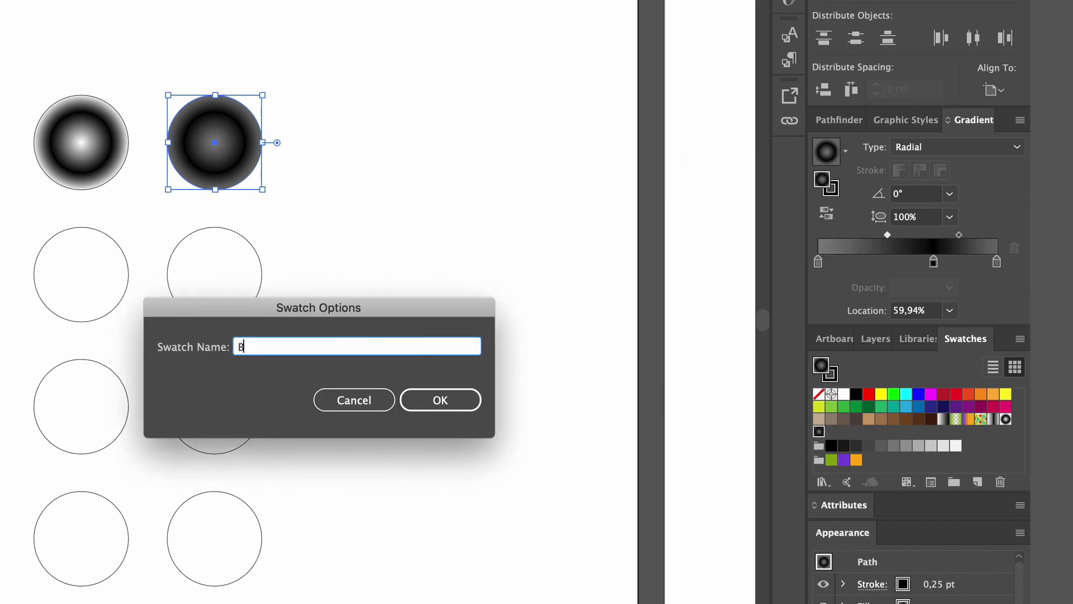
{"action": "type", "text": "lack"}
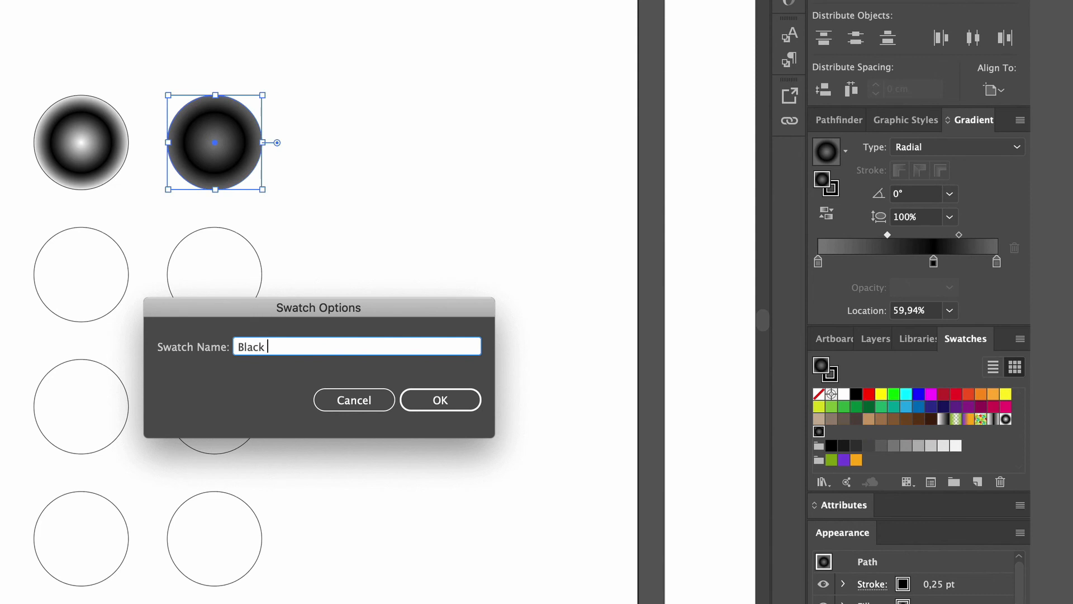
{"action": "type", "text": "opaque met"}
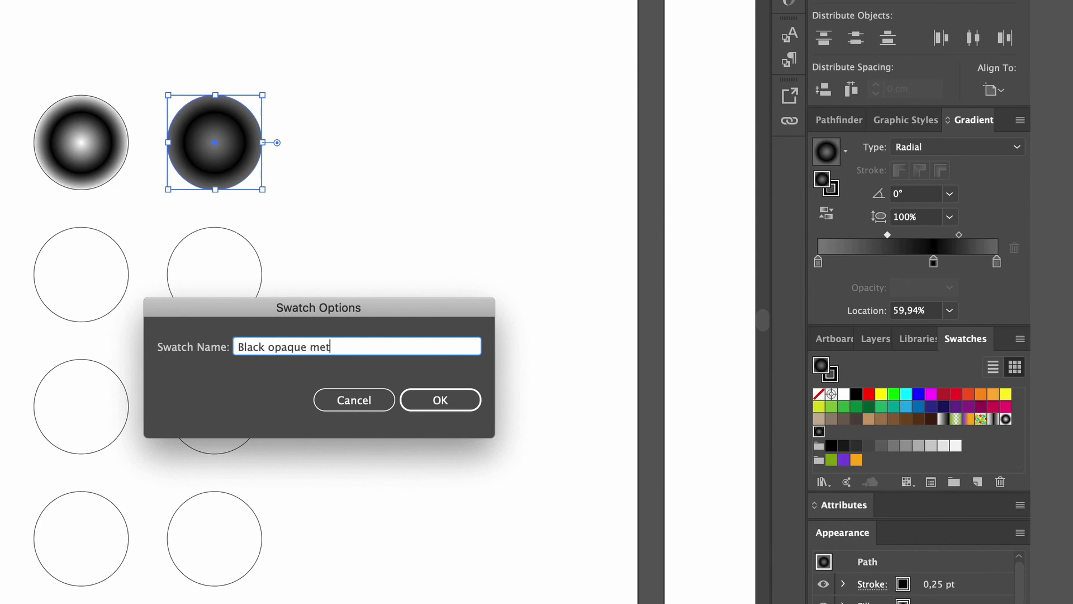
{"action": "type", "text": "al ball"}
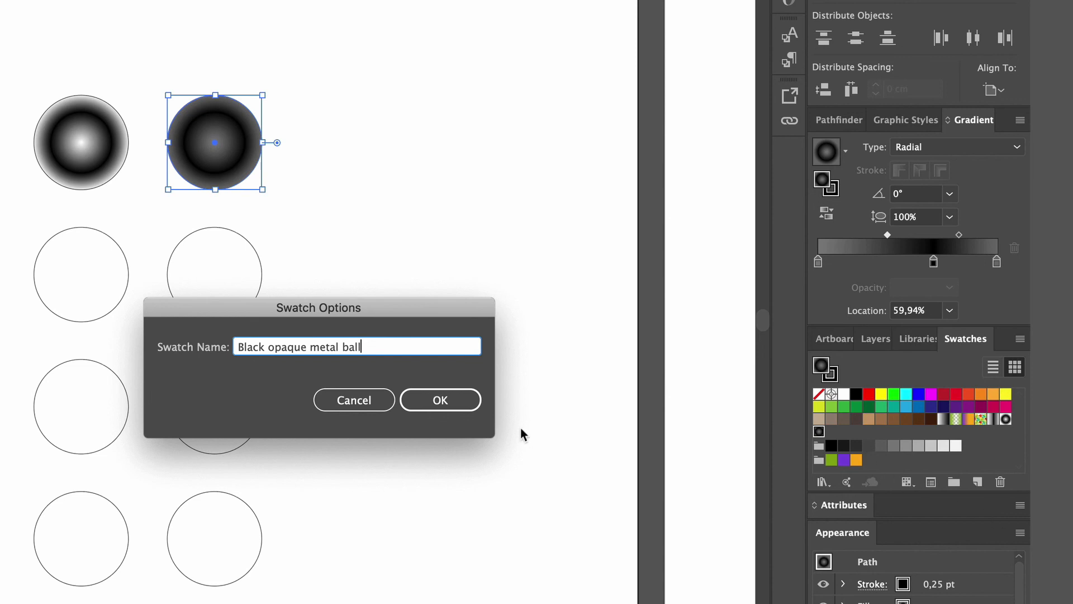
{"action": "left_click", "coordinate": [440, 400]}
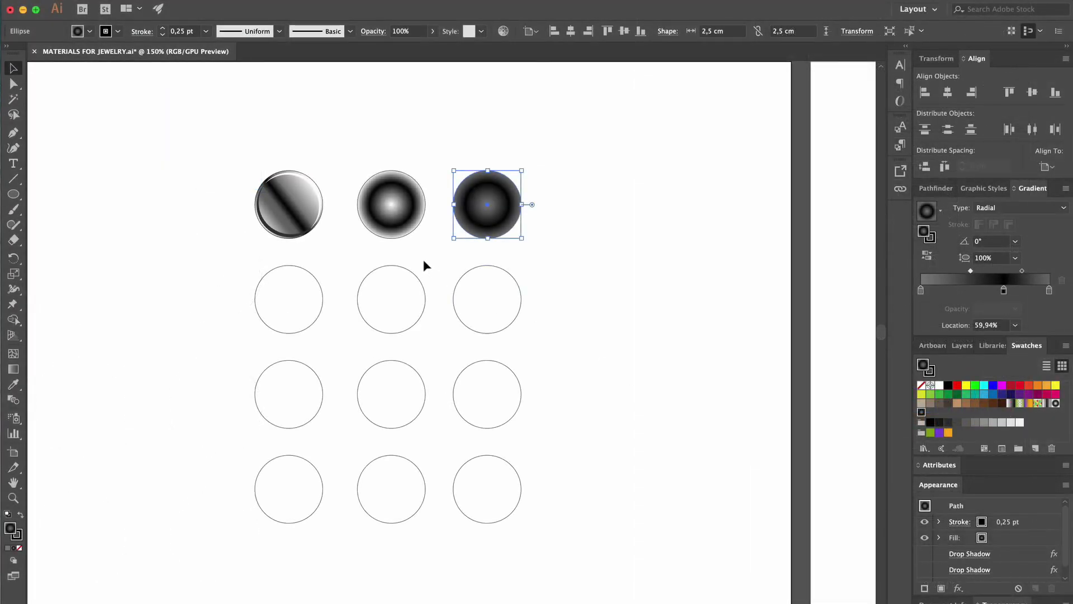
{"action": "mouse_move", "coordinate": [451, 144]}
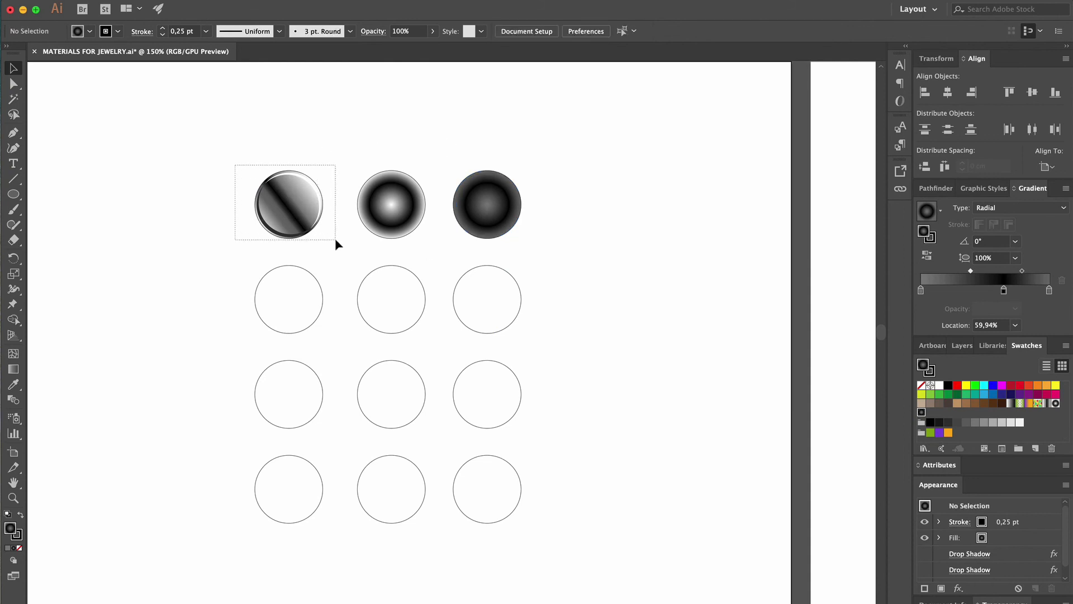
Apply a Multiply 75% drop shadow, X -0.03 cm, Y 0.03 cm, blur 0, to the three top discs
{"action": "left_click", "coordinate": [289, 203]}
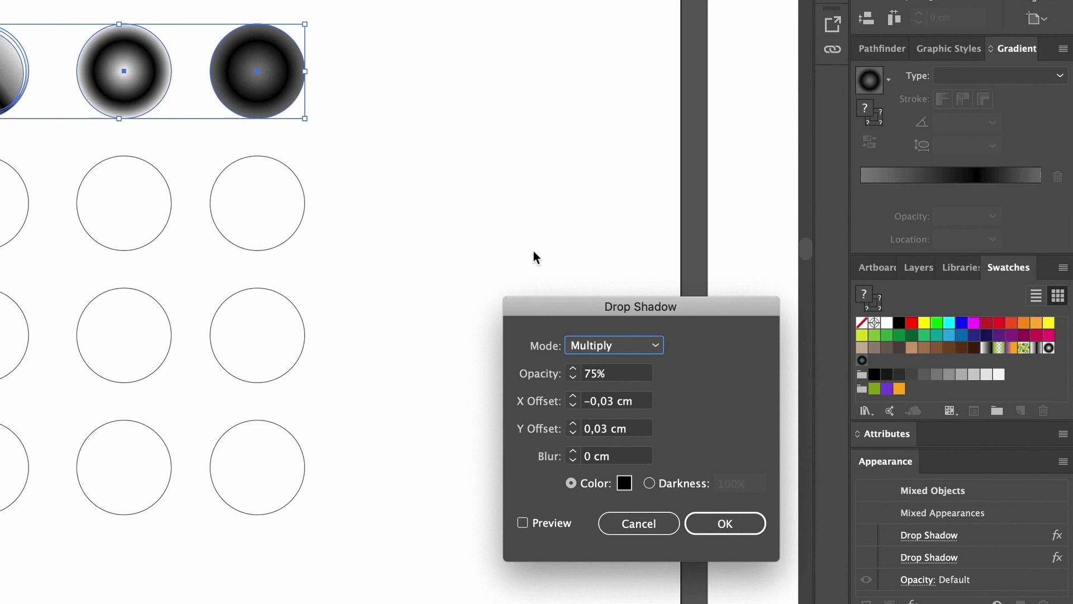
{"action": "mouse_move", "coordinate": [707, 532]}
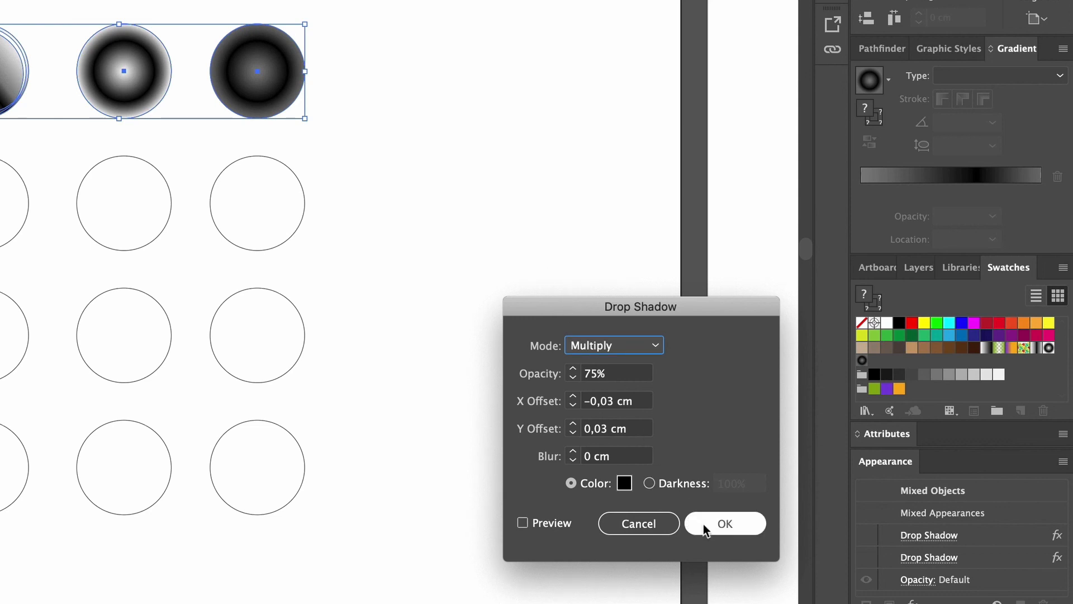
{"action": "left_click", "coordinate": [724, 524]}
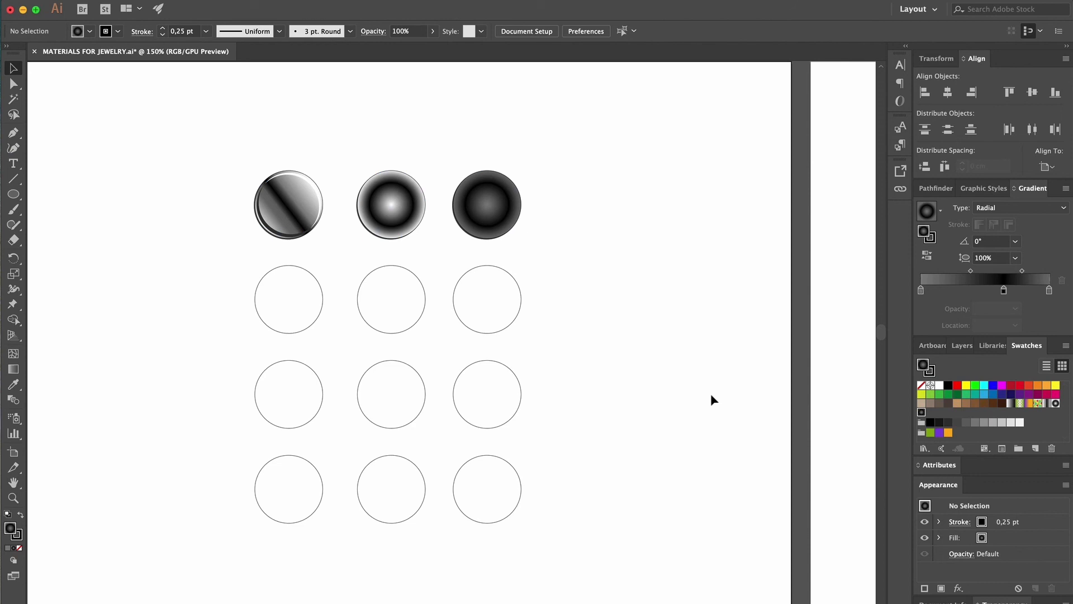
{"action": "mouse_move", "coordinate": [307, 121]}
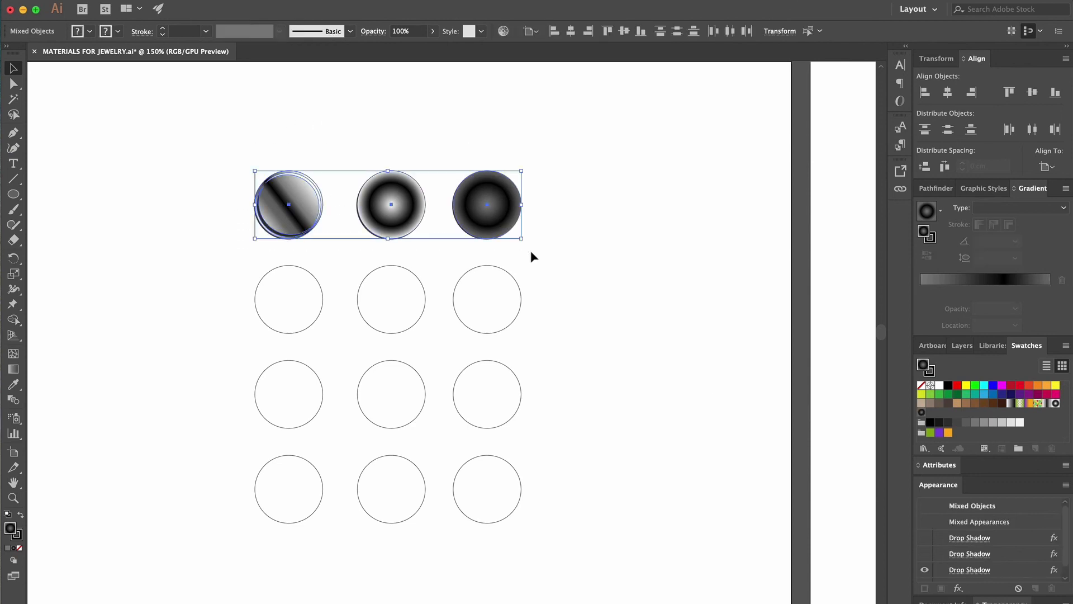
Add a second Drop Shadow effect with X -0.15 cm and Y 0.15 cm offsets
{"action": "left_click", "coordinate": [575, 12]}
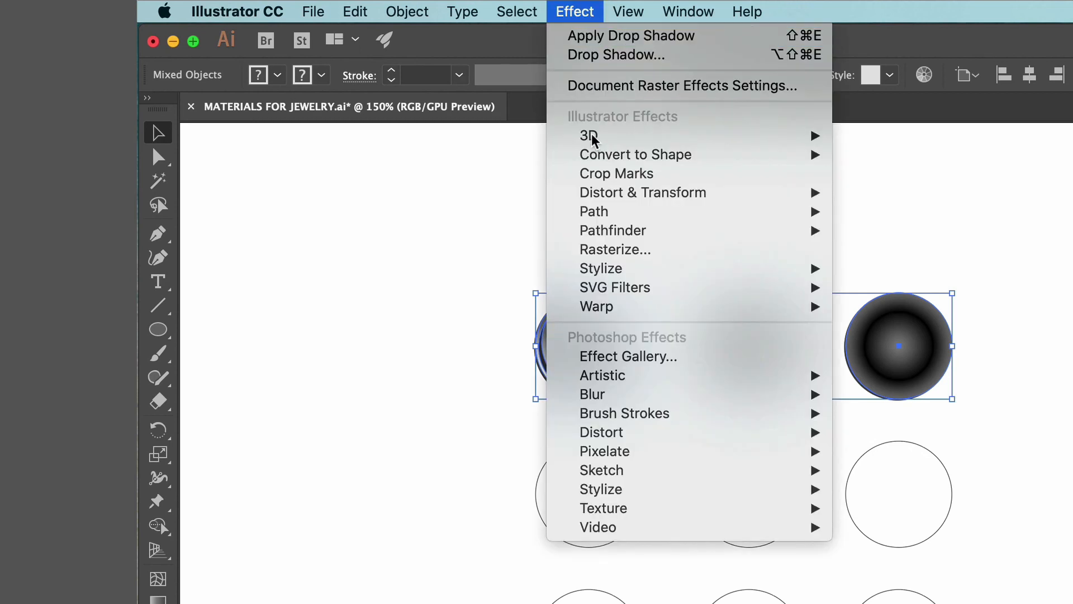
{"action": "mouse_move", "coordinate": [601, 268]}
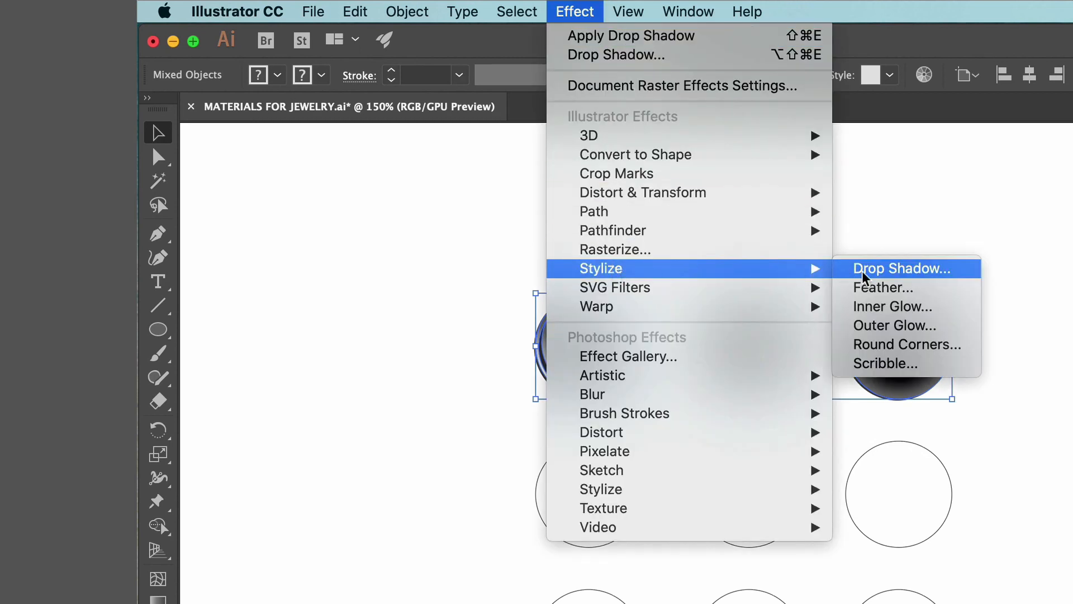
{"action": "left_click", "coordinate": [904, 267]}
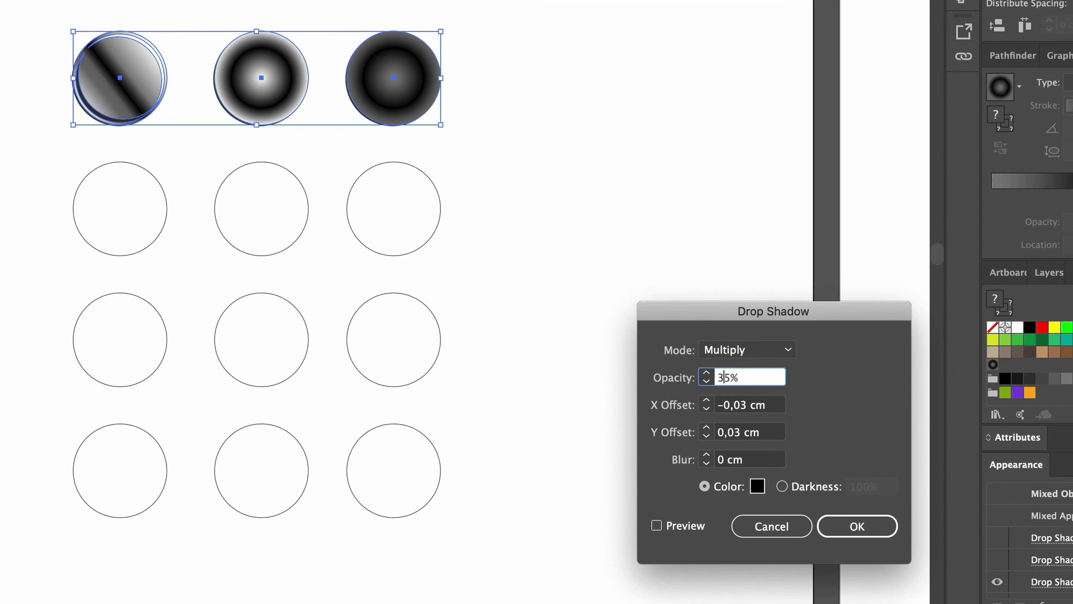
{"action": "left_click", "coordinate": [743, 403]}
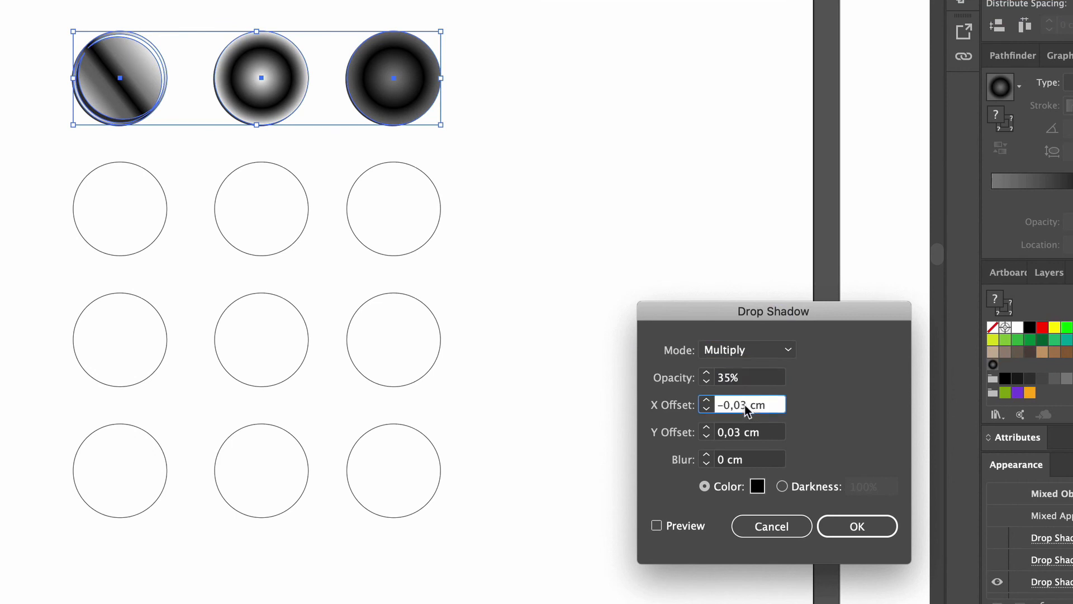
{"action": "type", "text": "-0,1 cm"}
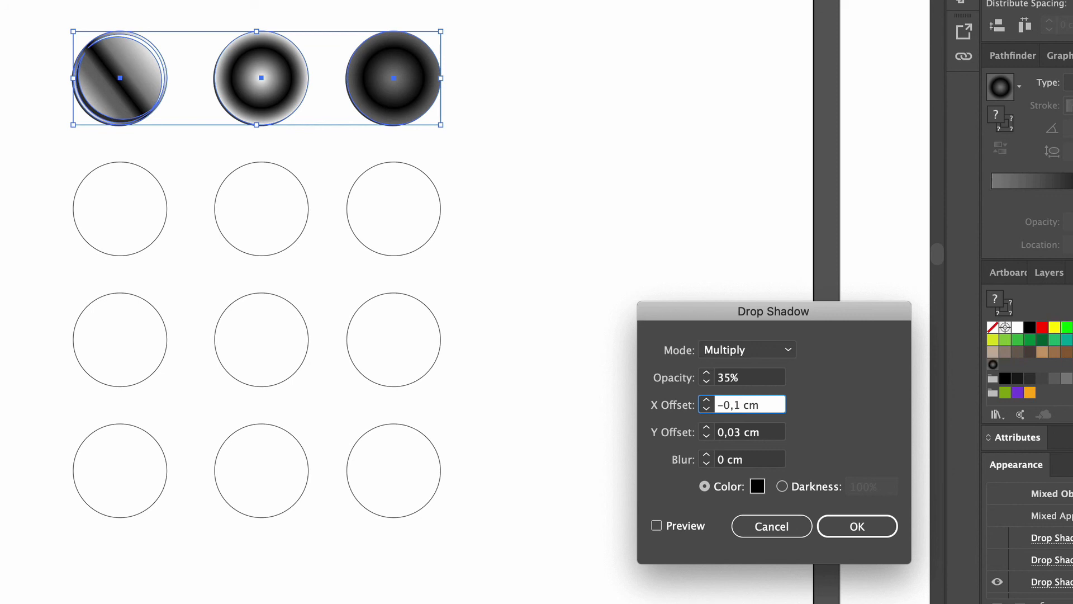
{"action": "left_click", "coordinate": [707, 408]}
{"action": "type", "text": "0,1"}
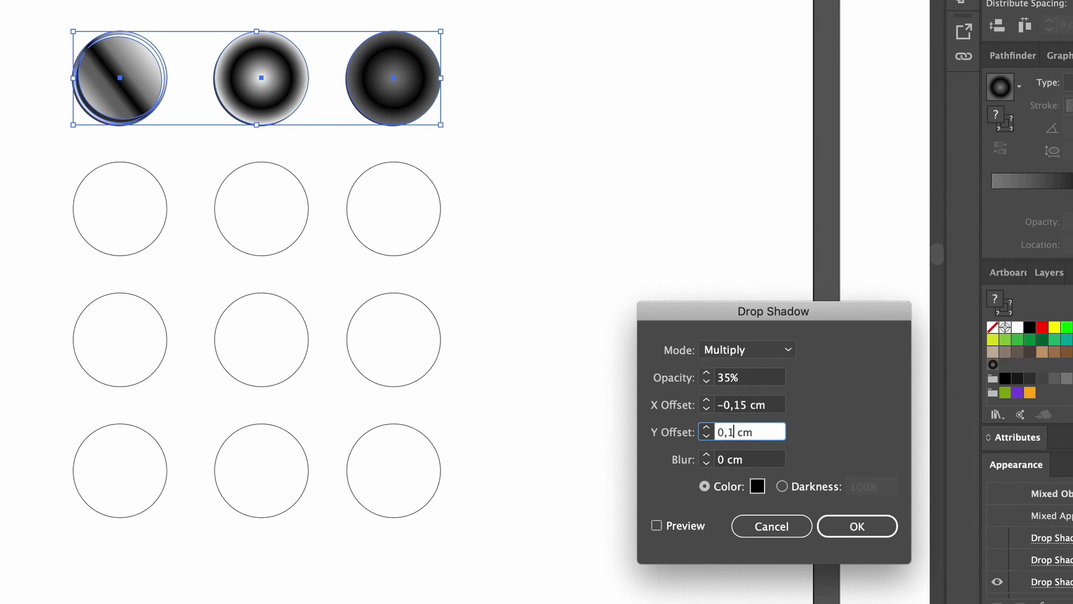
{"action": "type", "text": "5"}
{"action": "left_click", "coordinate": [750, 459]}
{"action": "type", "text": "0,1"}
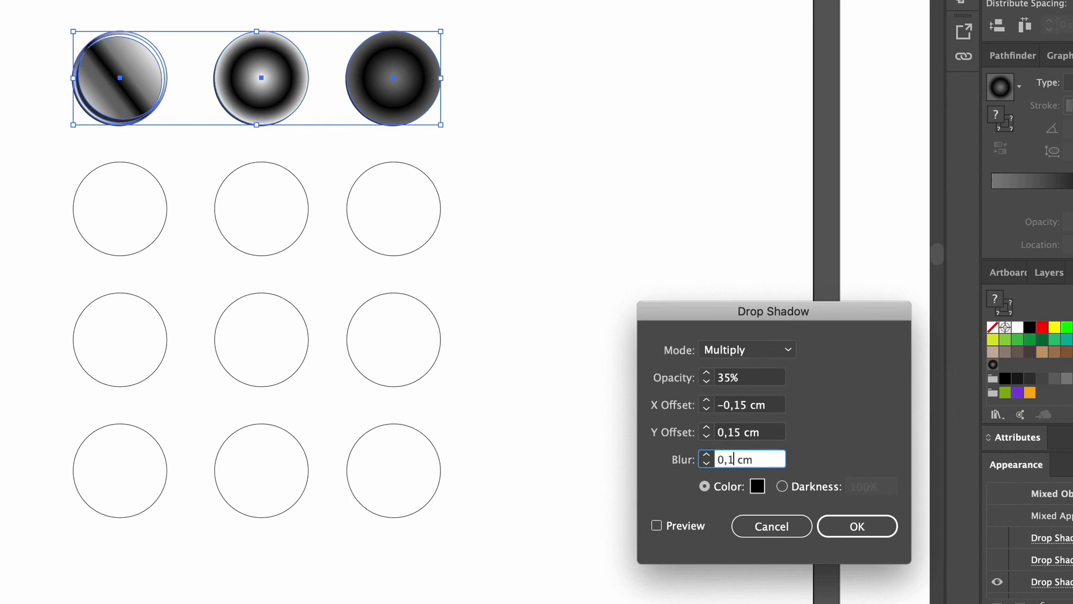
Set the shadow's blur to 0.1 cm at 35% opacity and preview it on the discs
{"action": "left_click", "coordinate": [656, 525]}
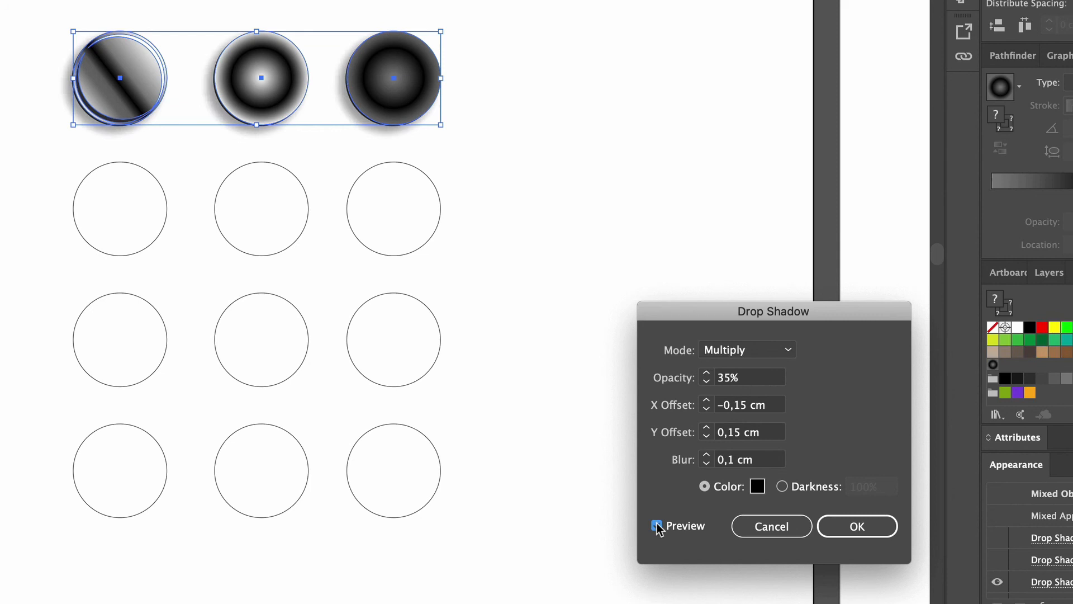
{"action": "left_click", "coordinate": [656, 525]}
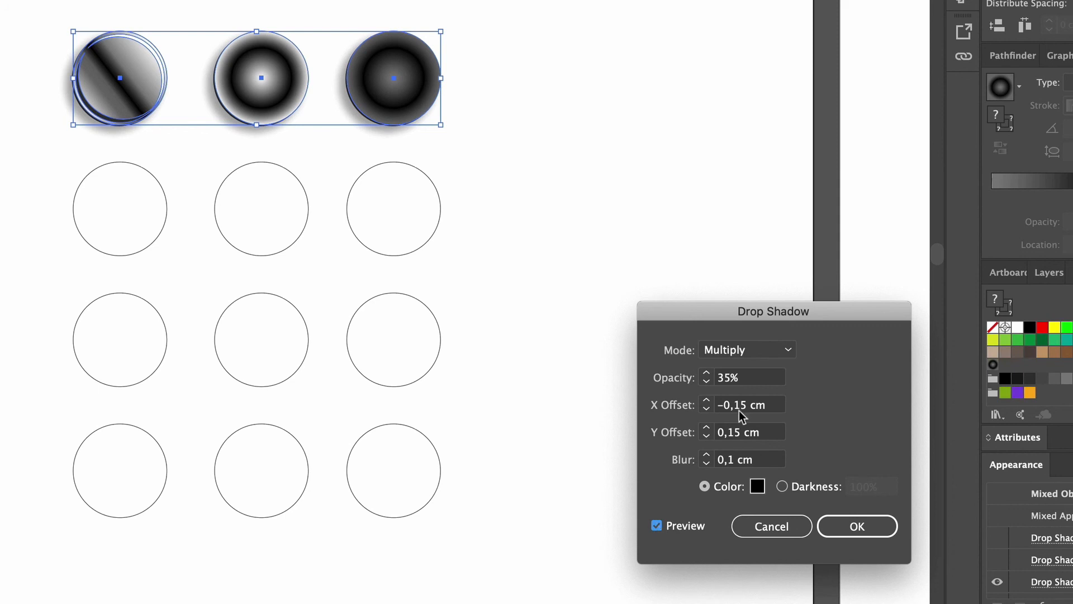
{"action": "left_click", "coordinate": [746, 403]}
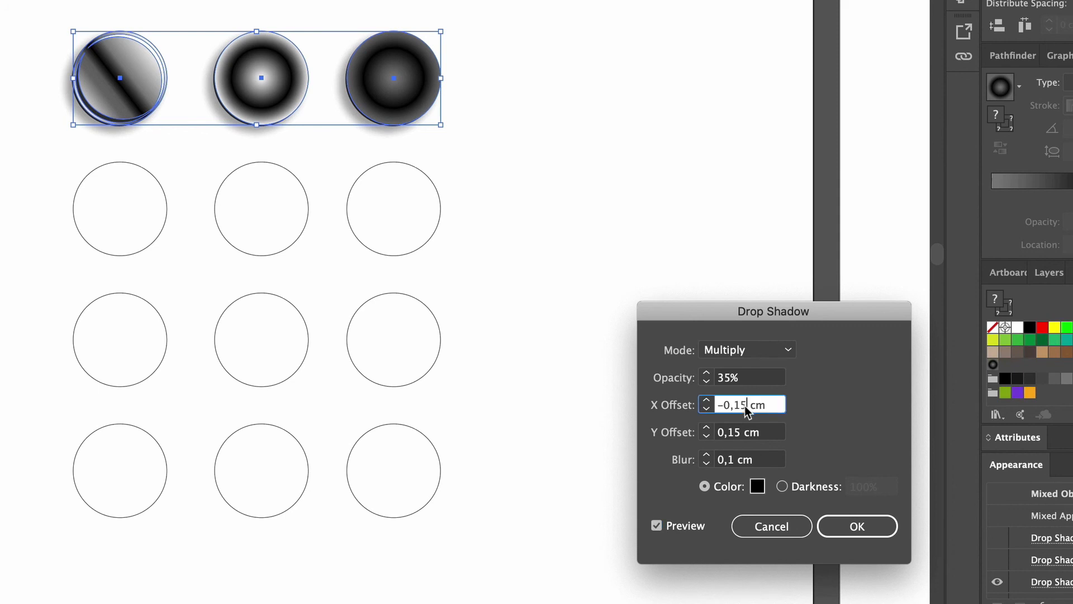